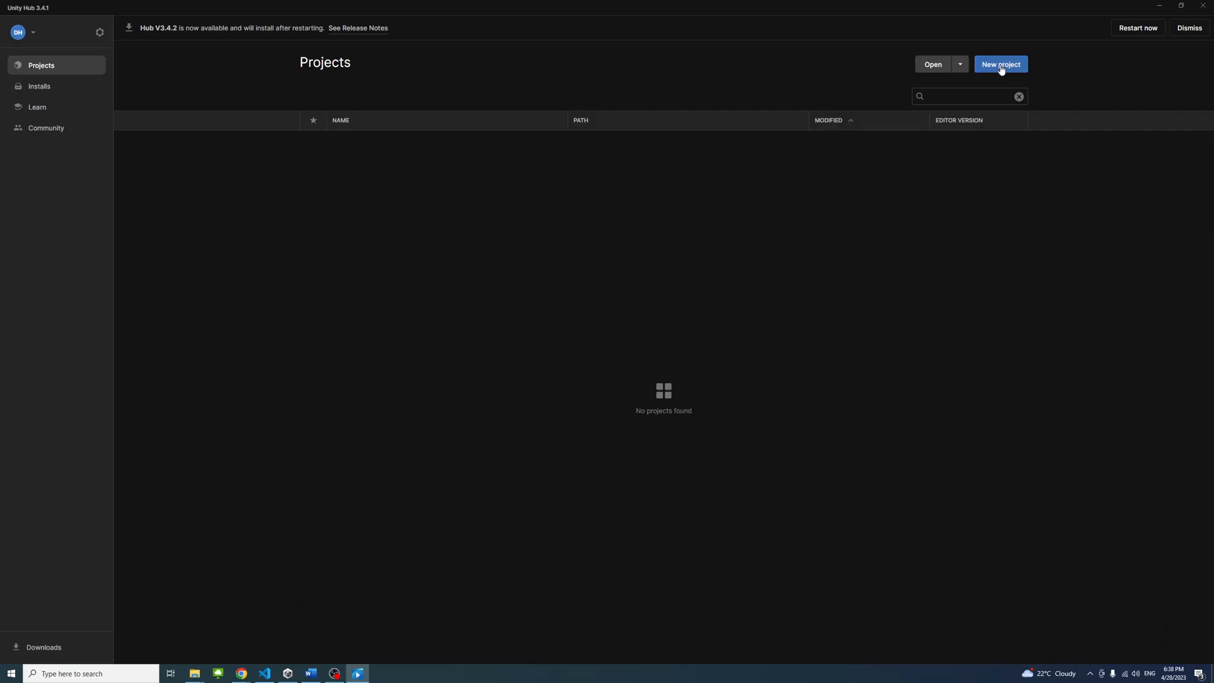
- Start a new 3D project and name it UnityScripting
{"action": "left_click", "coordinate": [999, 64]}
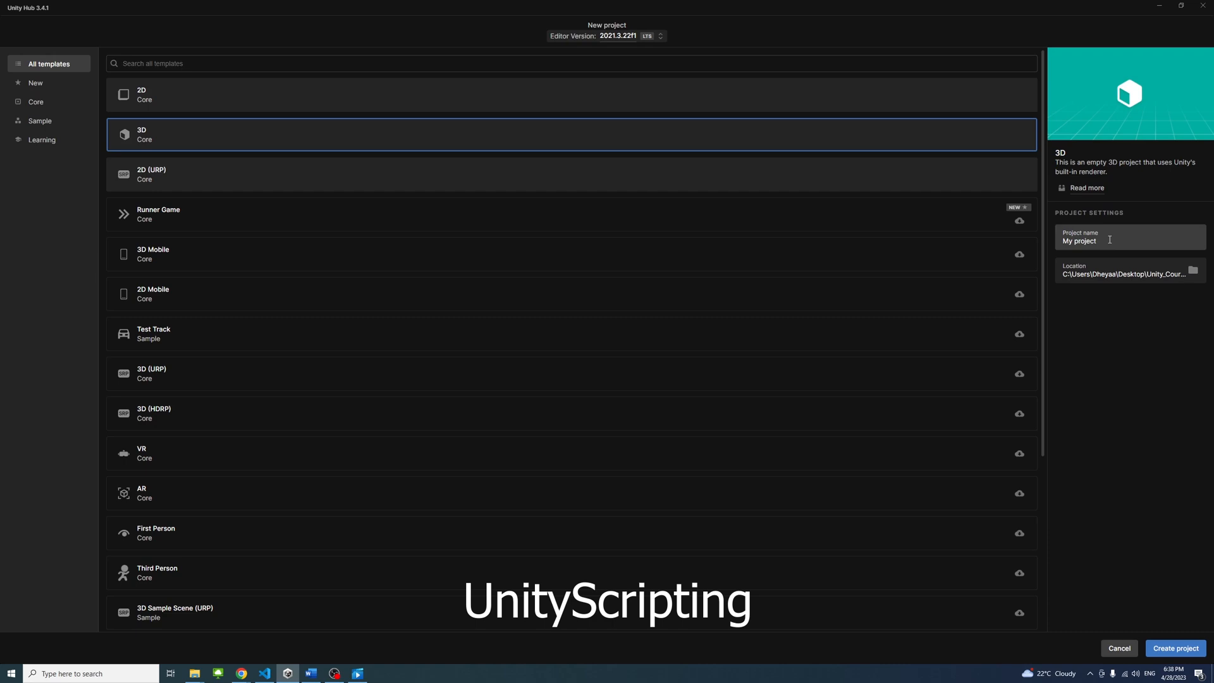
{"action": "type", "text": "UnityScripting"}
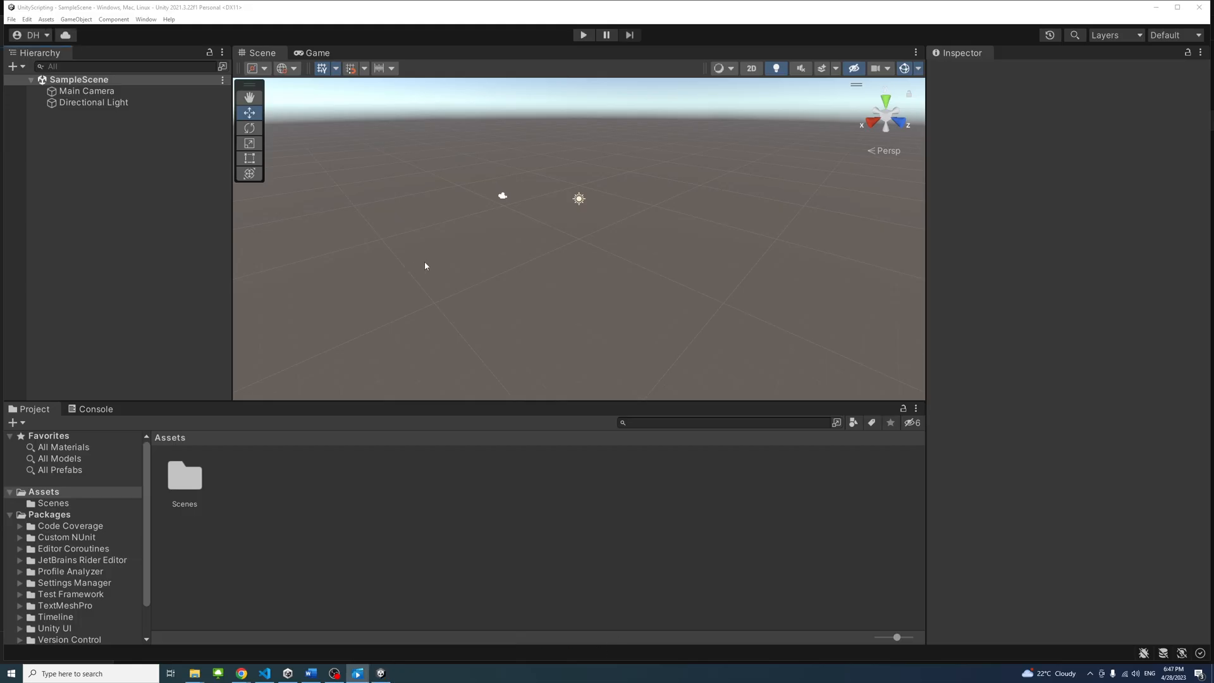
{"action": "mouse_move", "coordinate": [418, 265]}
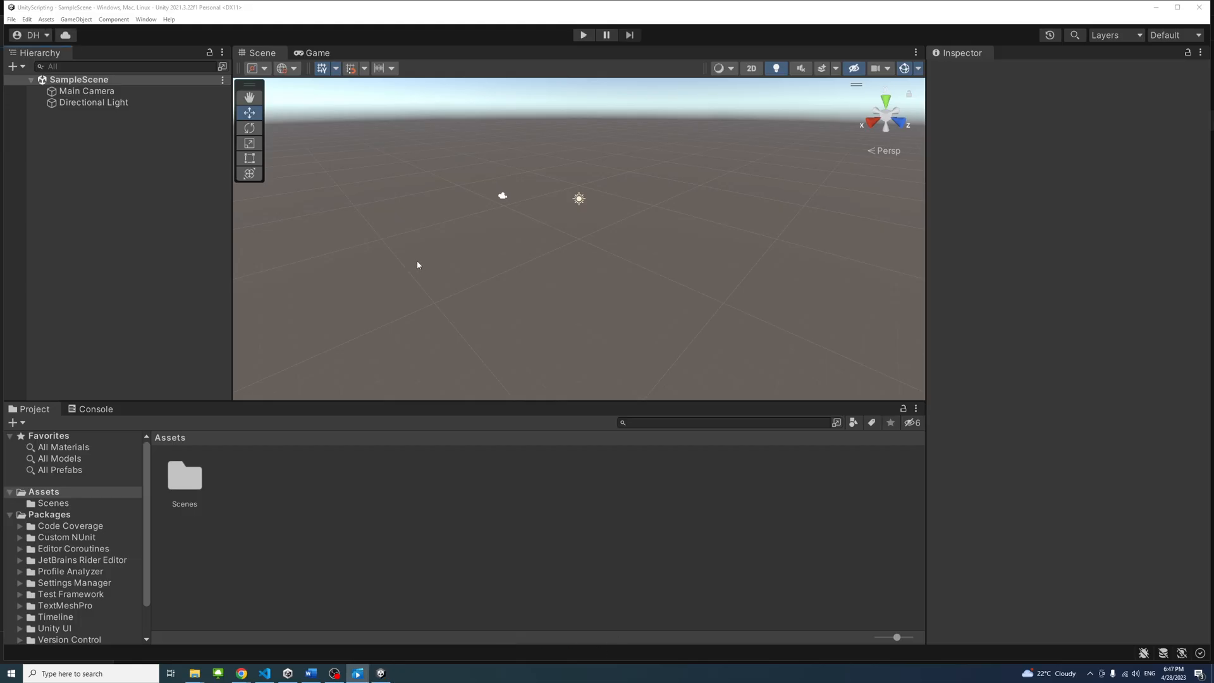
{"action": "mouse_move", "coordinate": [344, 263]}
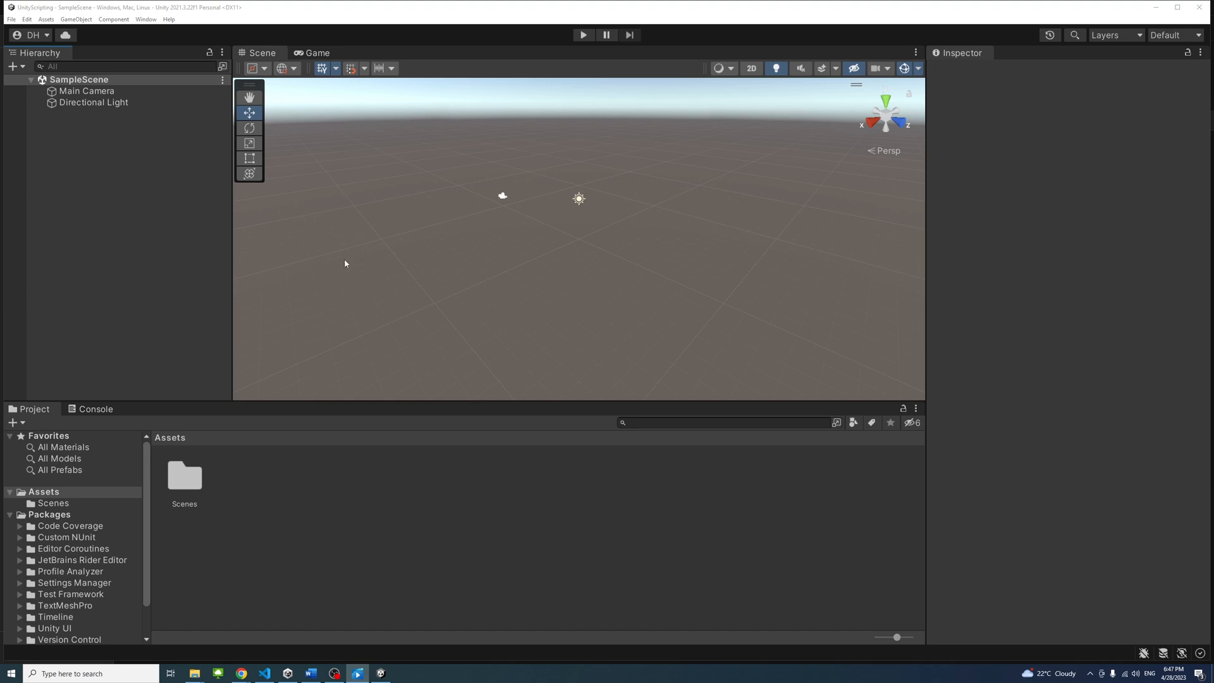
{"action": "mouse_move", "coordinate": [45, 416]}
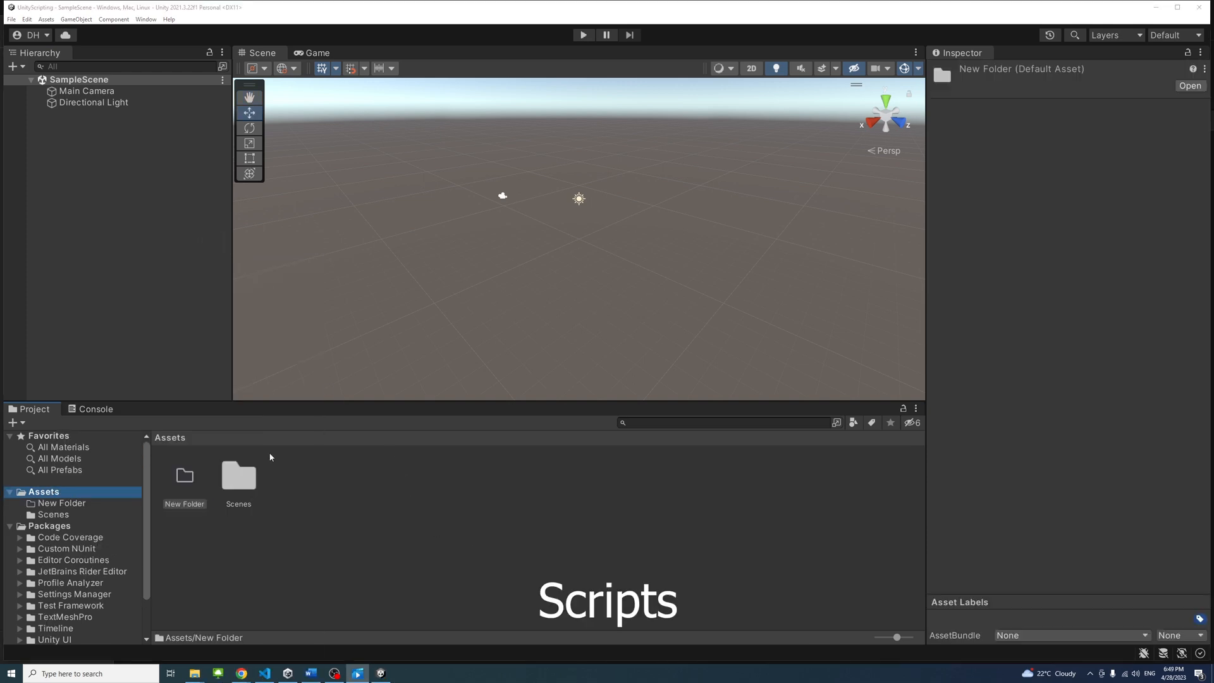
- Rename the new Assets folder to Scripts
{"action": "double_click", "coordinate": [185, 504]}
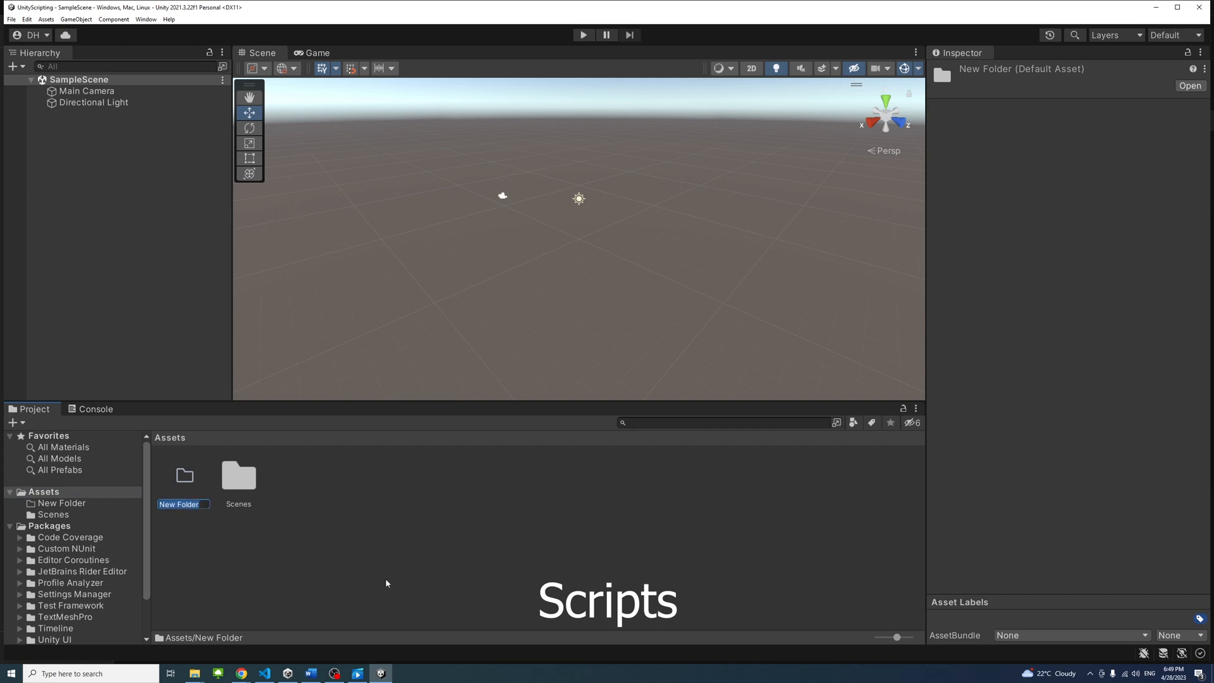
{"action": "type", "text": "Scripts"}
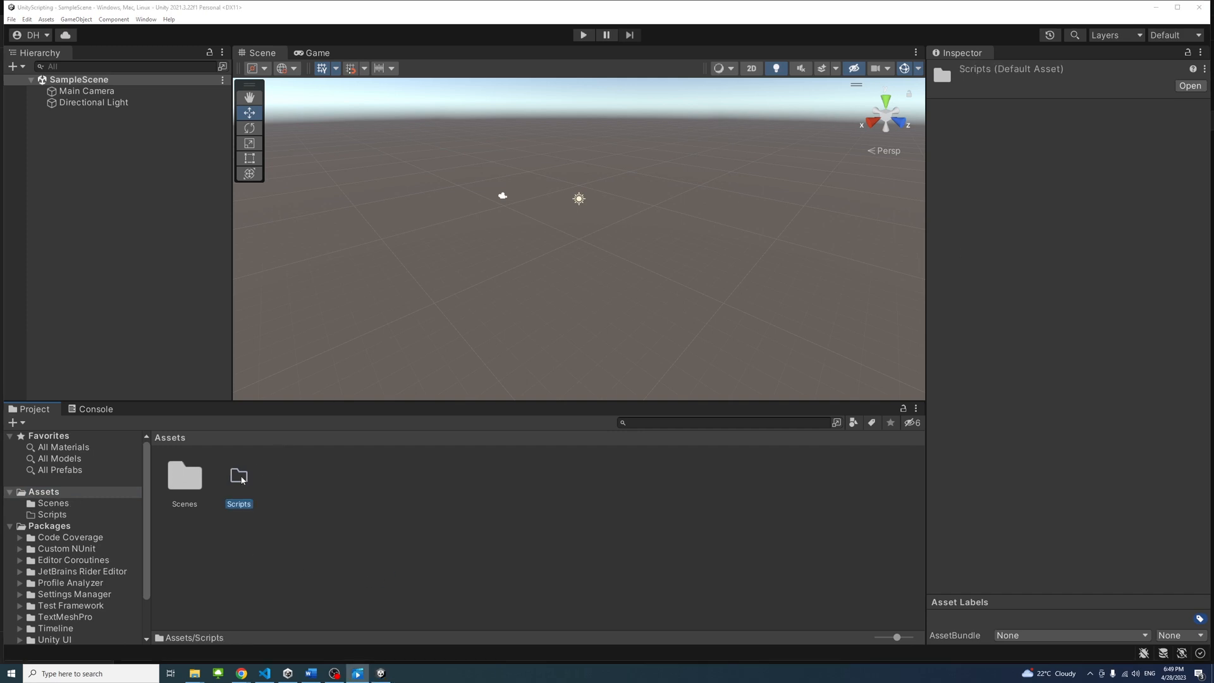
- Create a C# script named RotateObject inside the Scripts folder
{"action": "right_click", "coordinate": [239, 475]}
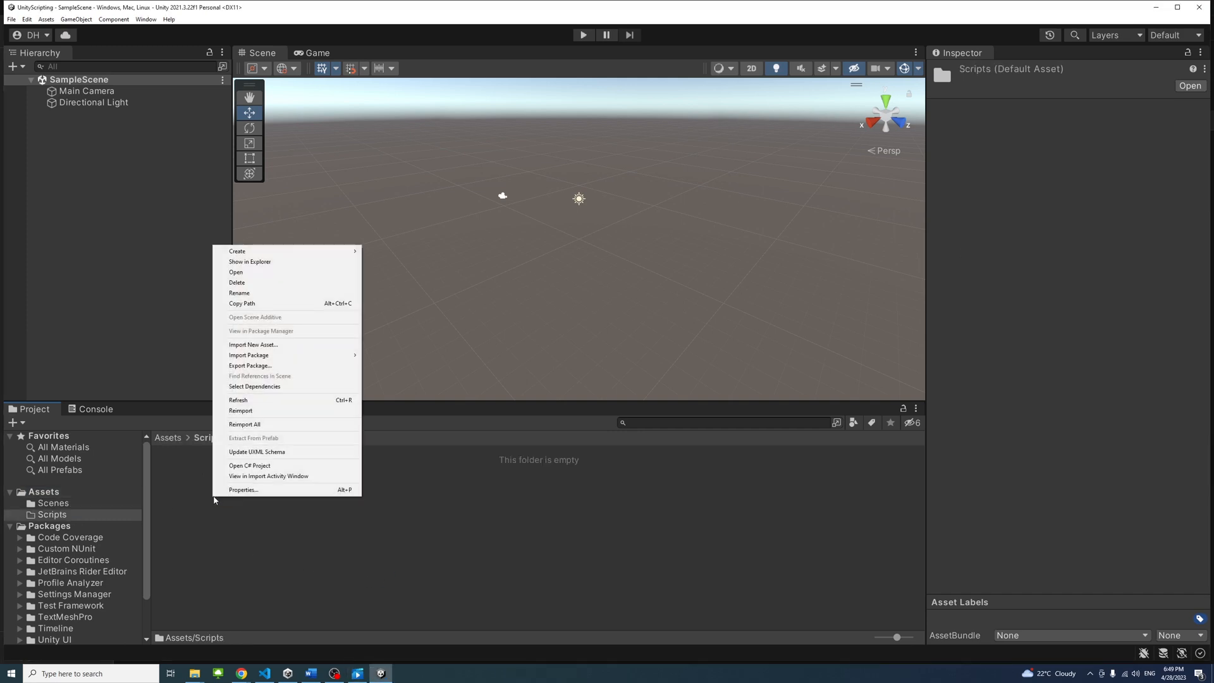
{"action": "mouse_move", "coordinate": [236, 250]}
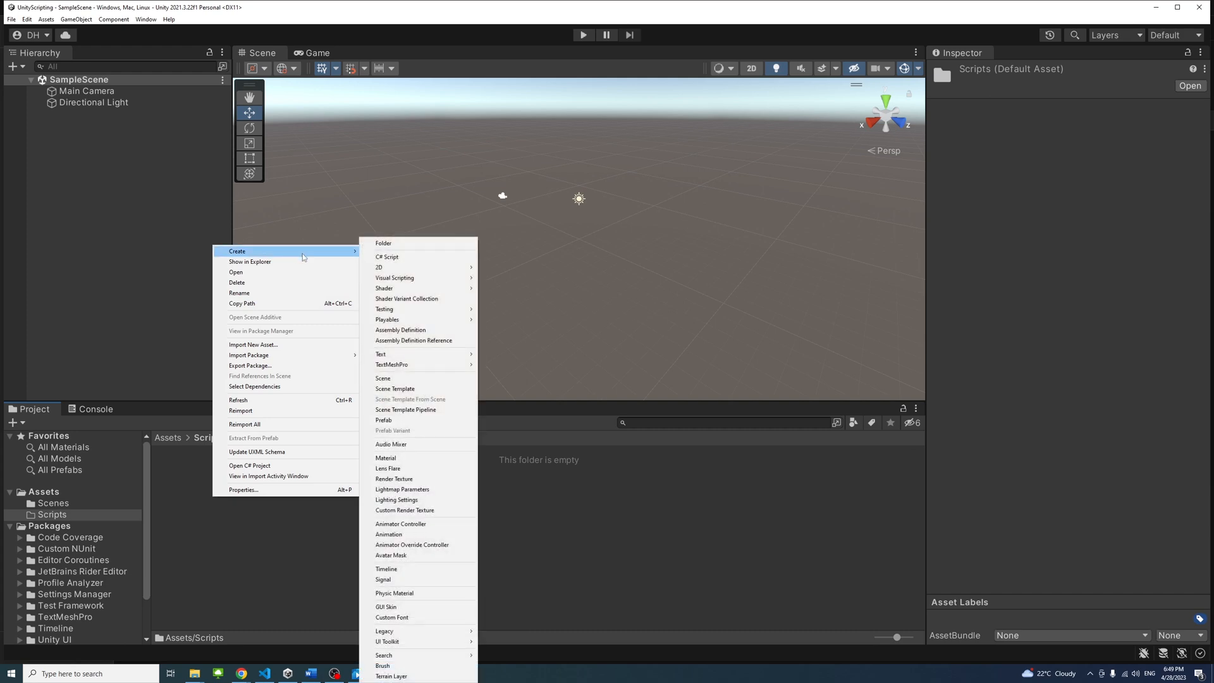
{"action": "mouse_move", "coordinate": [419, 257]}
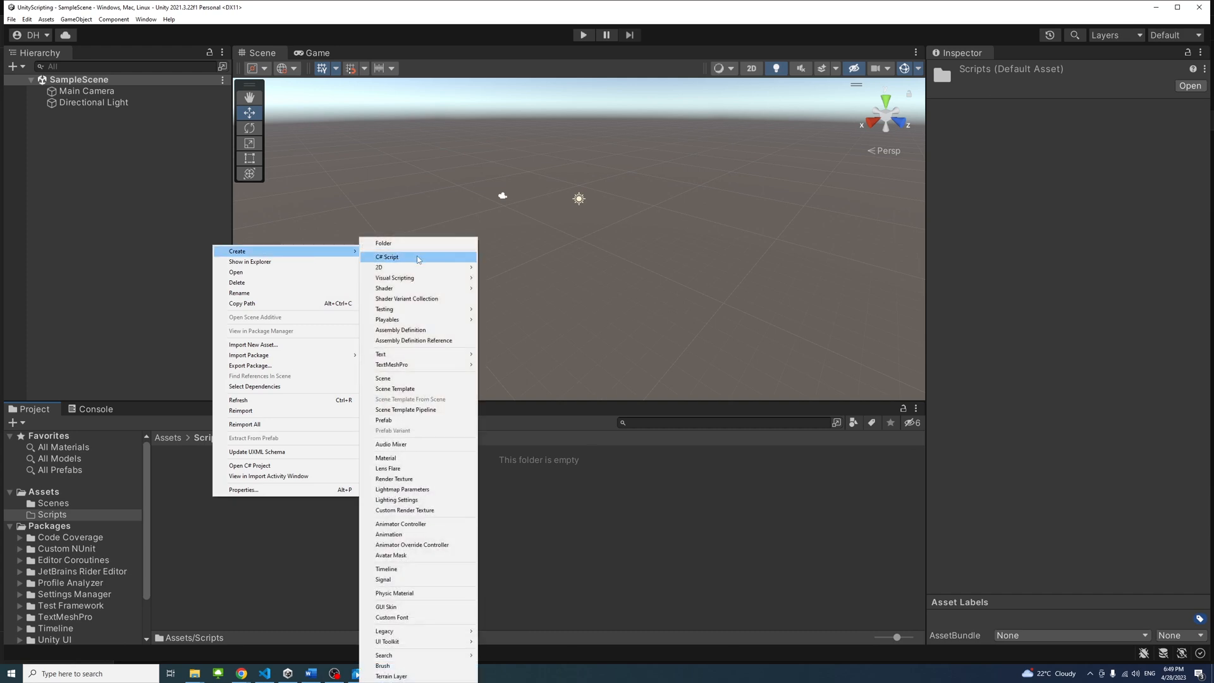
{"action": "left_click", "coordinate": [386, 257]}
{"action": "type", "text": "RotateObject"}
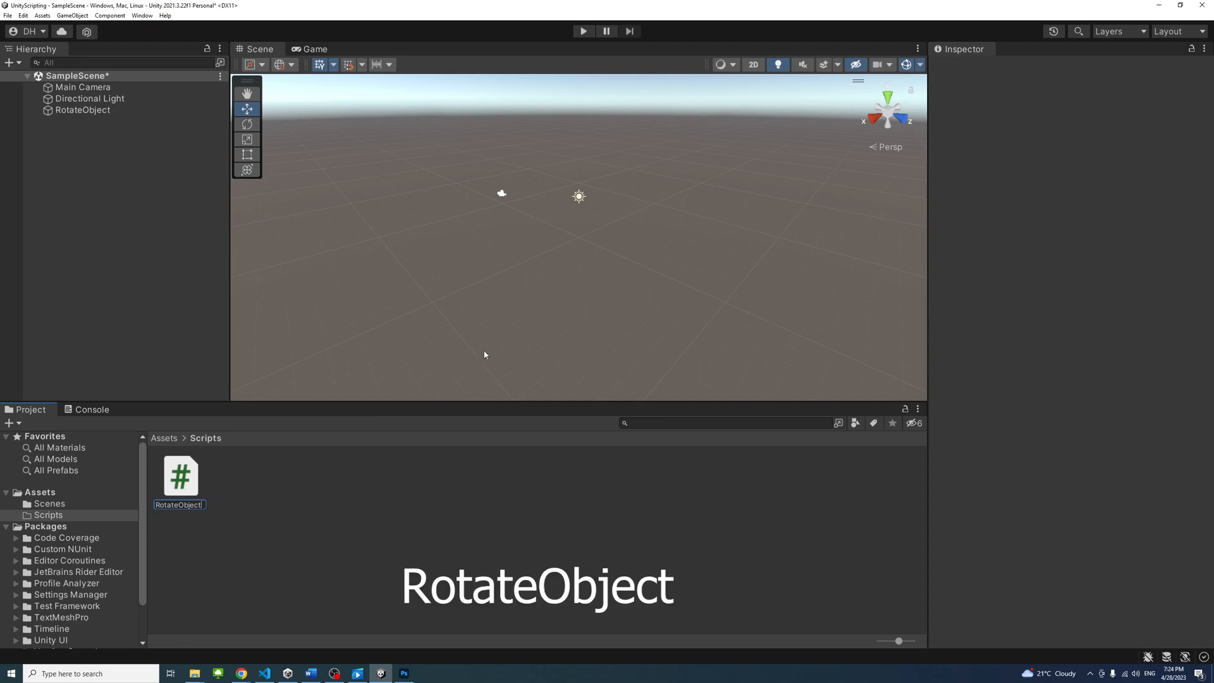
{"action": "left_click", "coordinate": [182, 475]}
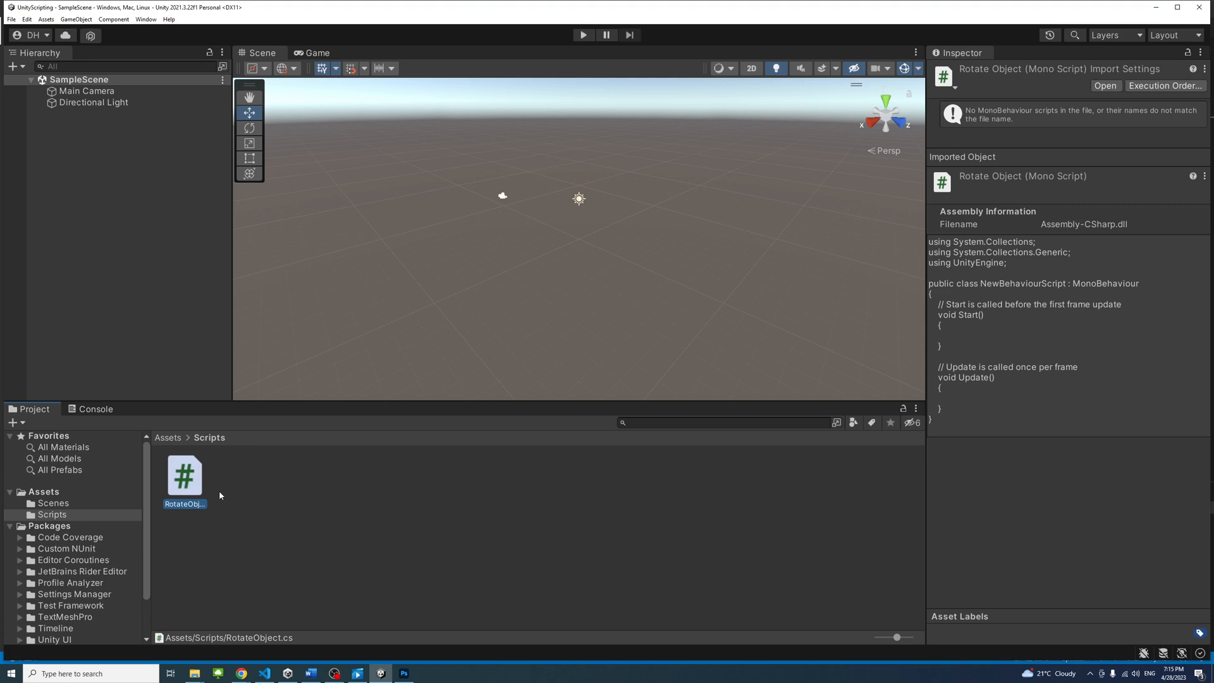
- Launch RotateObject.cs in Visual Studio and view its details in Unity
{"action": "double_click", "coordinate": [183, 475]}
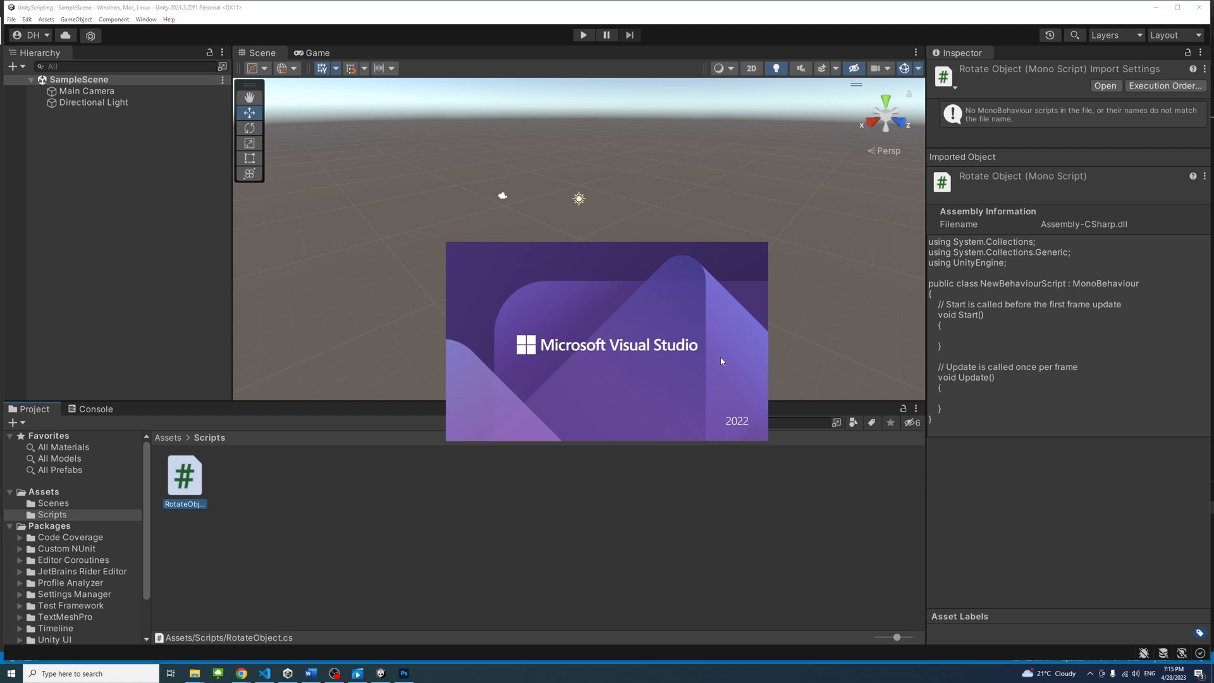
{"action": "mouse_move", "coordinate": [627, 354]}
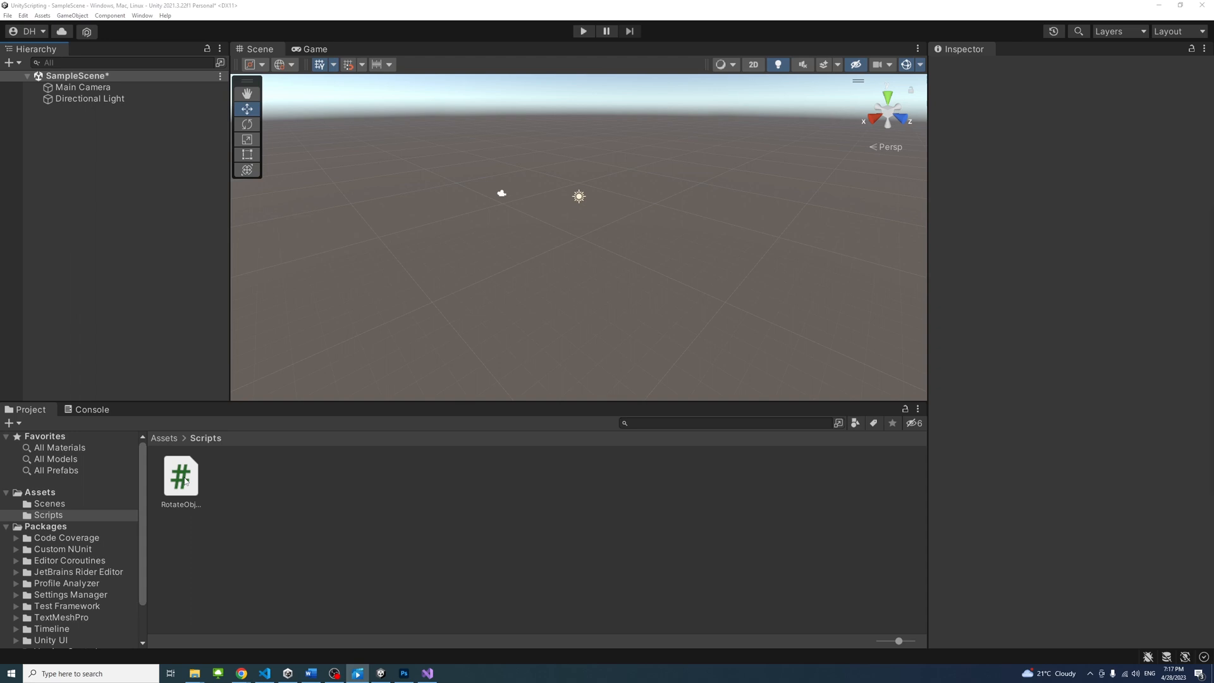
{"action": "left_click", "coordinate": [180, 475]}
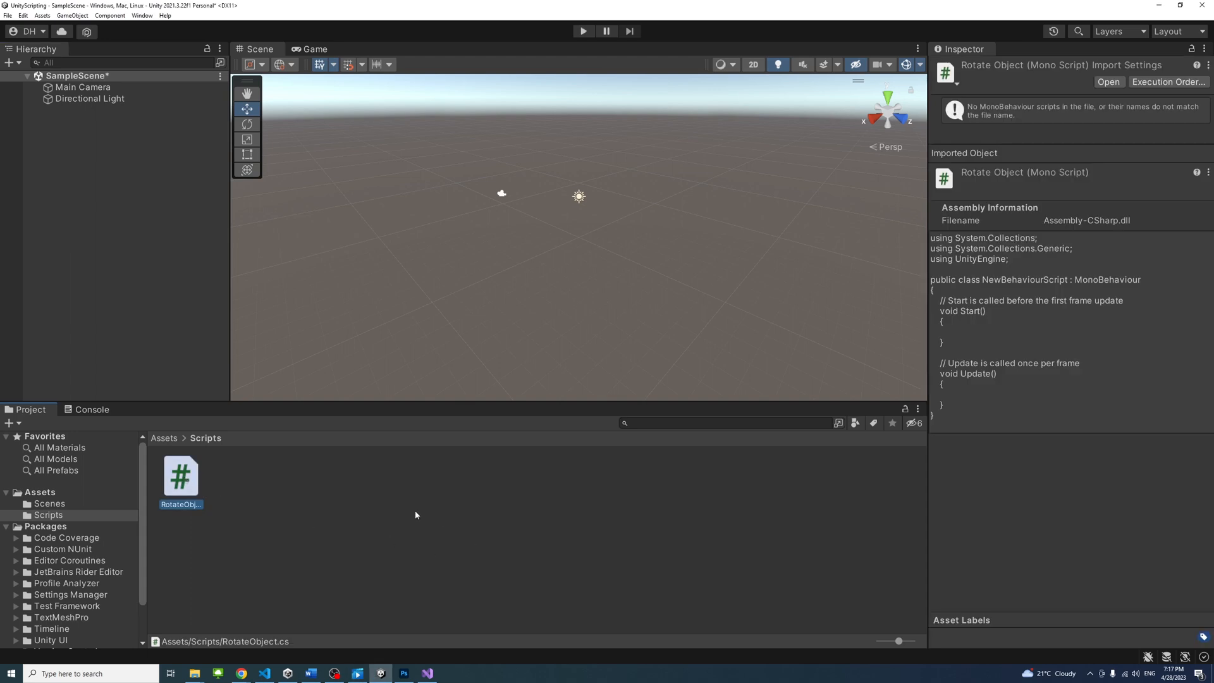
{"action": "mouse_move", "coordinate": [360, 494]}
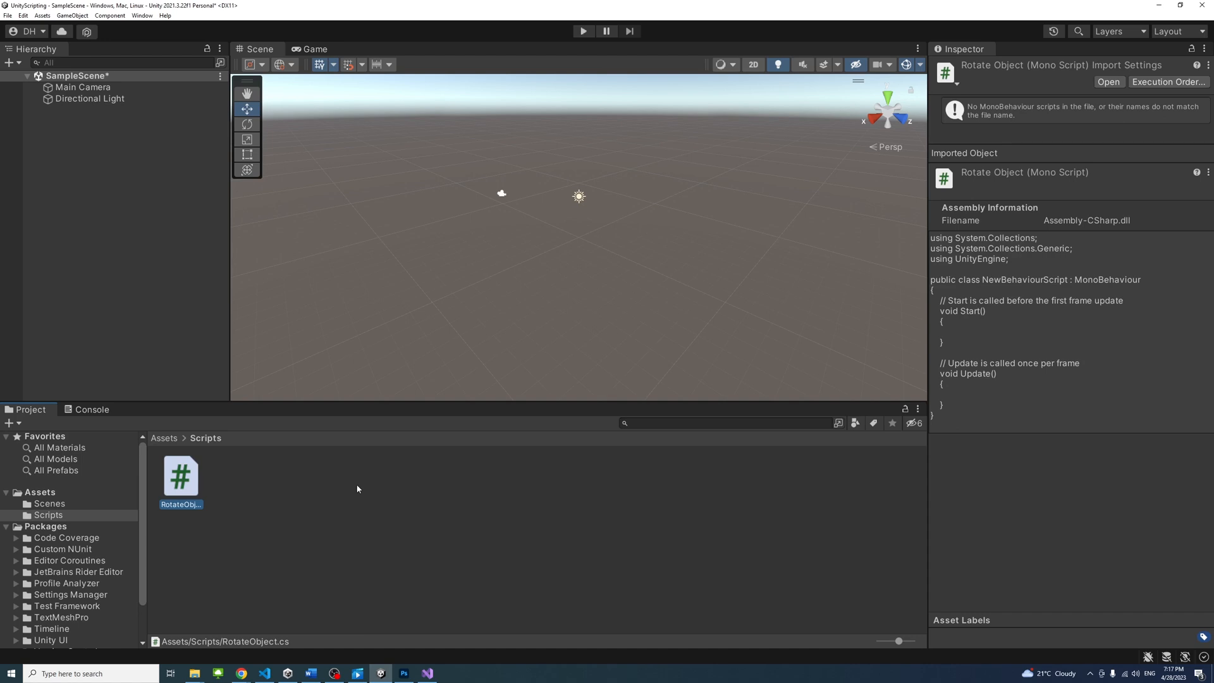
{"action": "left_click", "coordinate": [83, 87]}
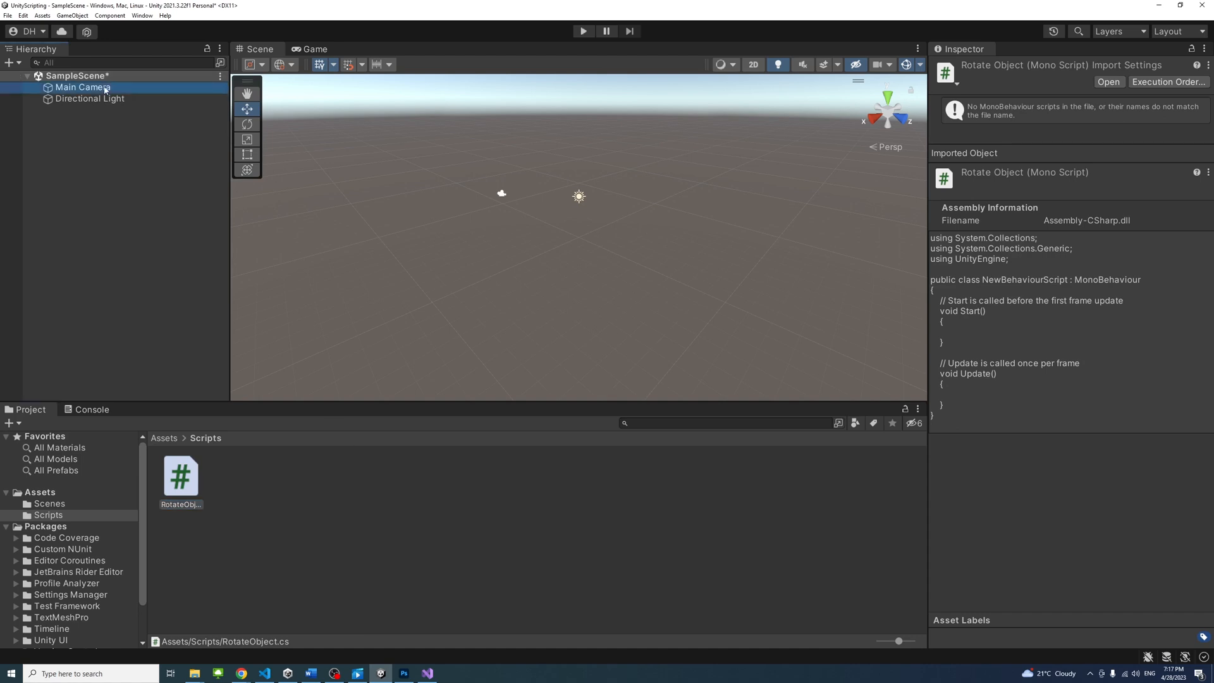
{"action": "left_click", "coordinate": [90, 98]}
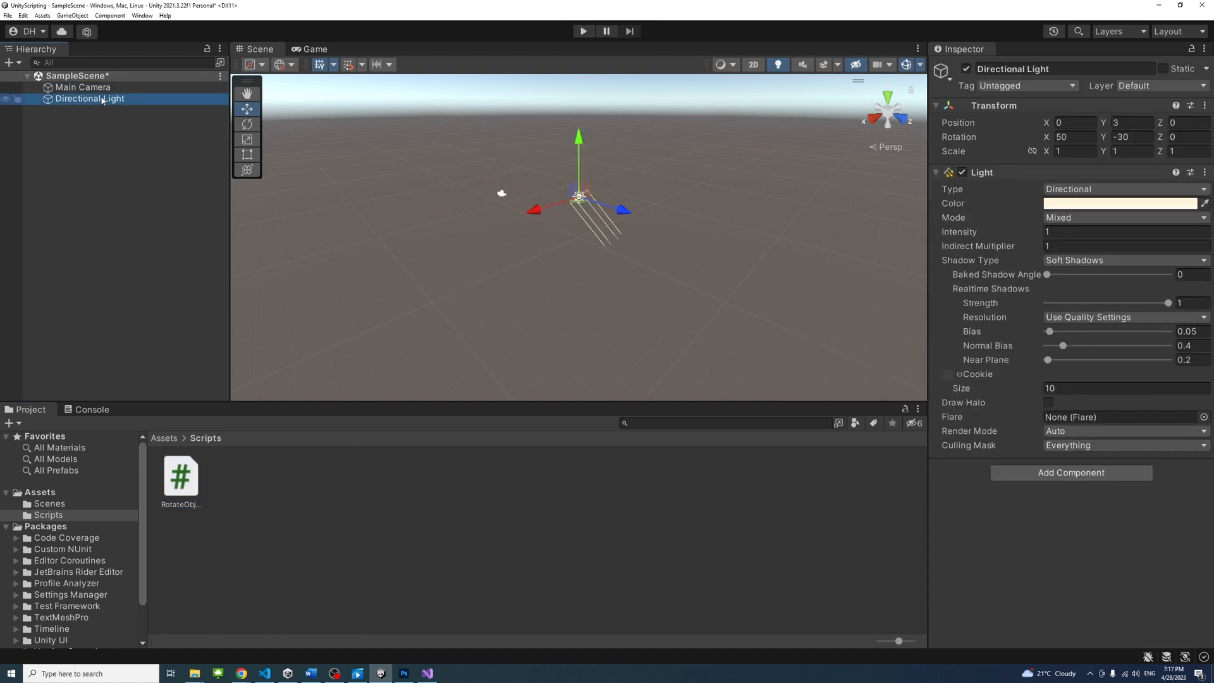
{"action": "left_click", "coordinate": [101, 127]}
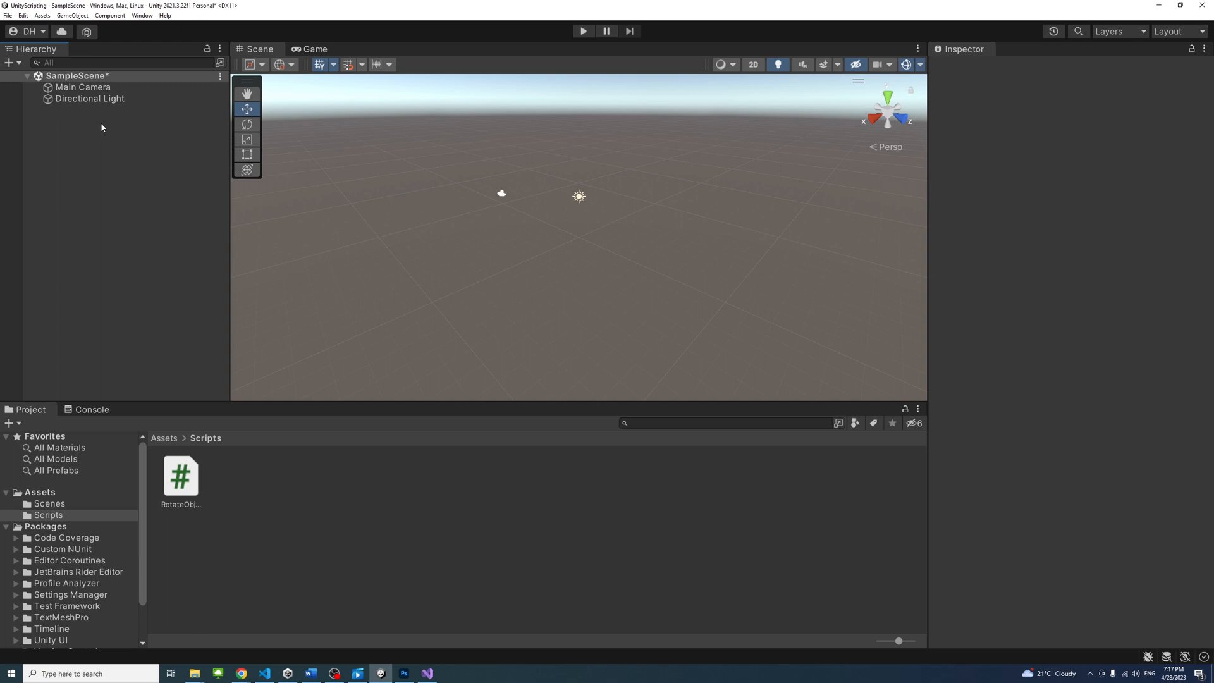
{"action": "mouse_move", "coordinate": [100, 148]}
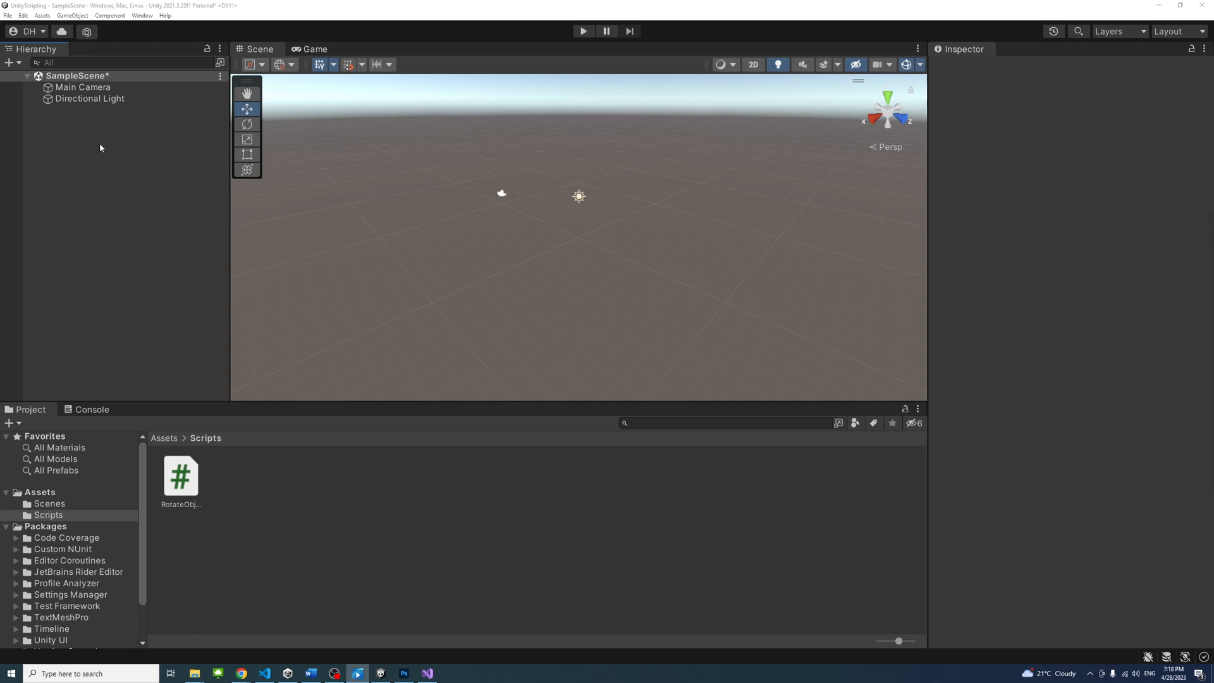
- Create an empty GameObject in the Hierarchy and select it for renaming to RotateObject
{"action": "right_click", "coordinate": [99, 148]}
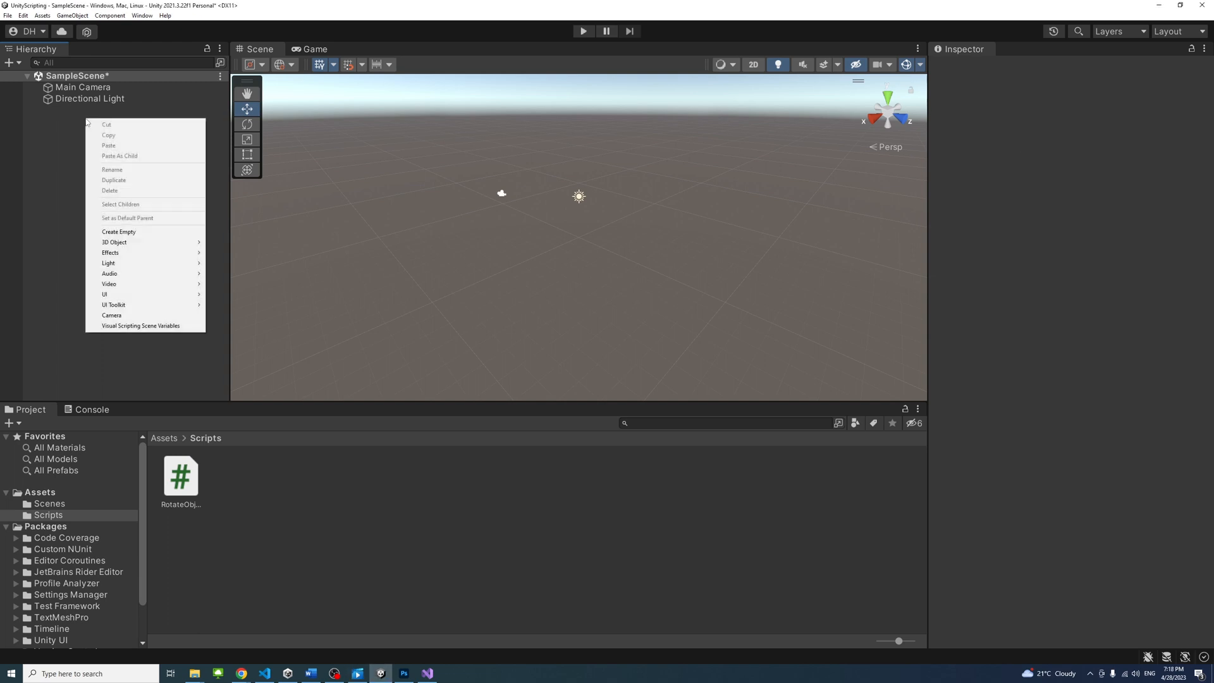
{"action": "mouse_move", "coordinate": [147, 232]}
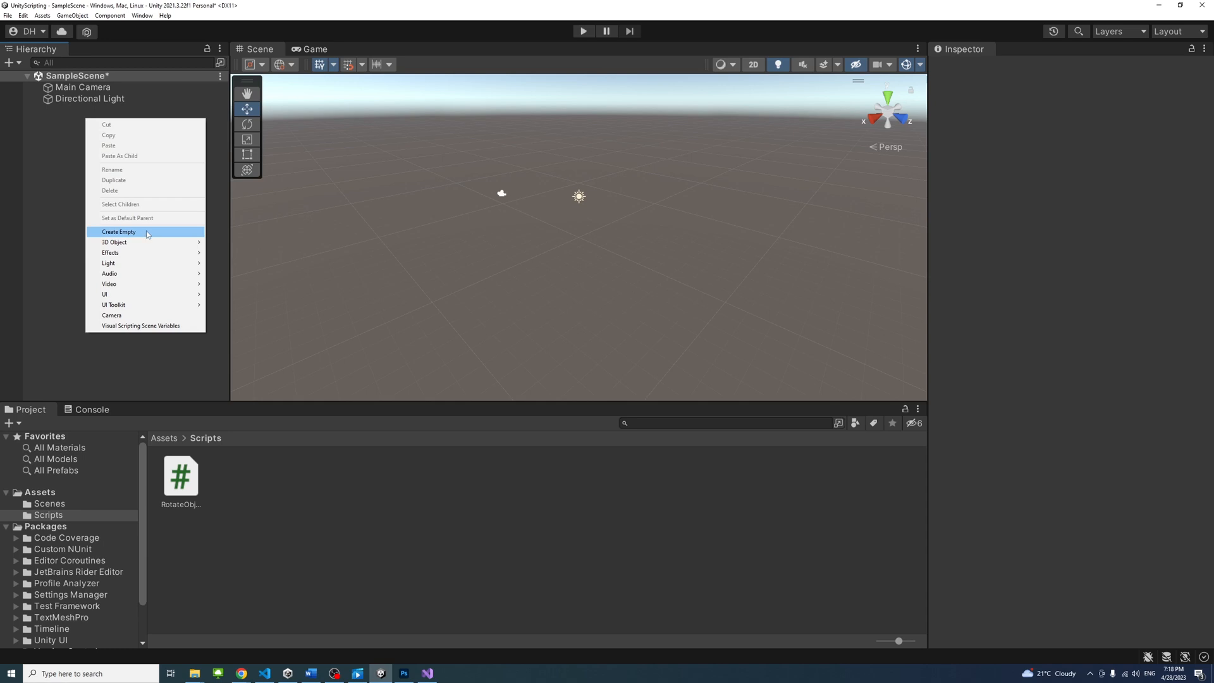
{"action": "left_click", "coordinate": [119, 231]}
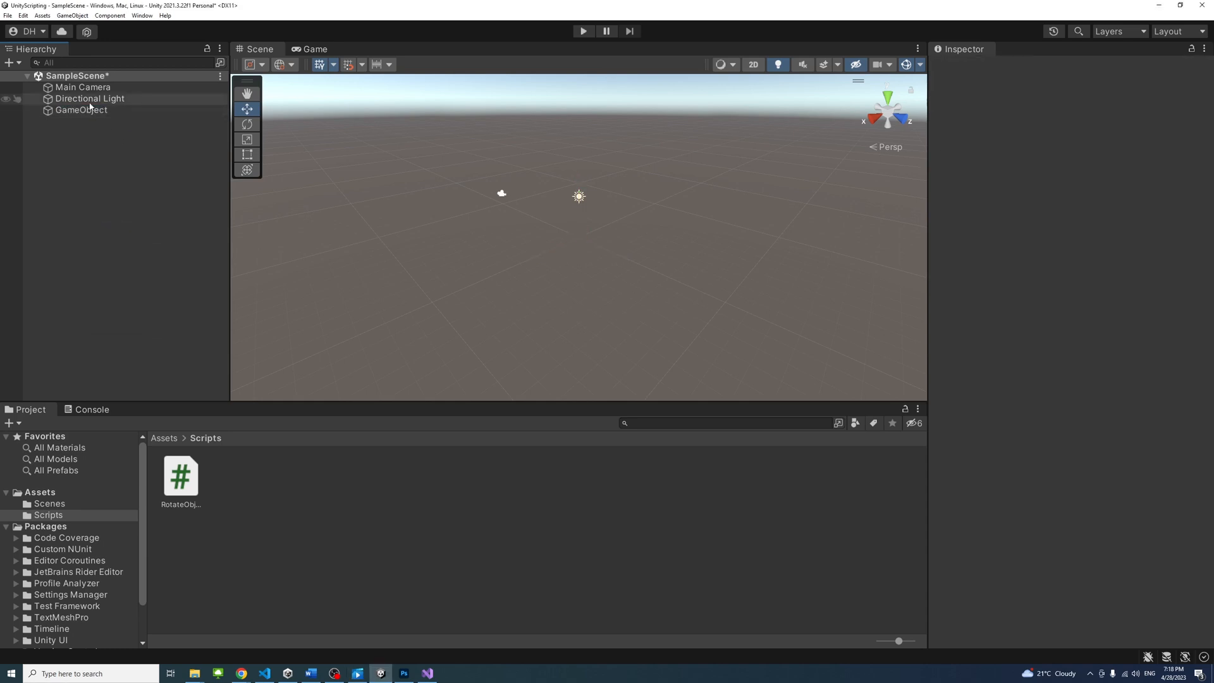
{"action": "left_click", "coordinate": [81, 110]}
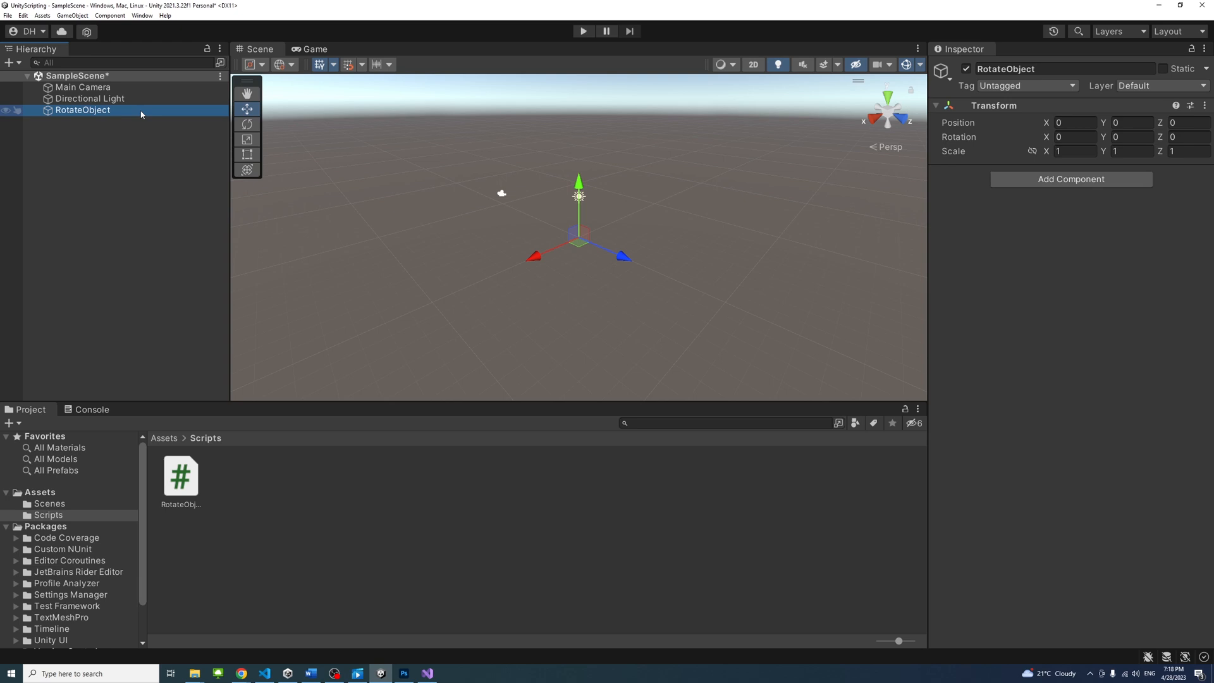
- Drag RotateObject.cs onto the RotateObject GameObject and check its Inspector components
{"action": "left_click", "coordinate": [180, 477]}
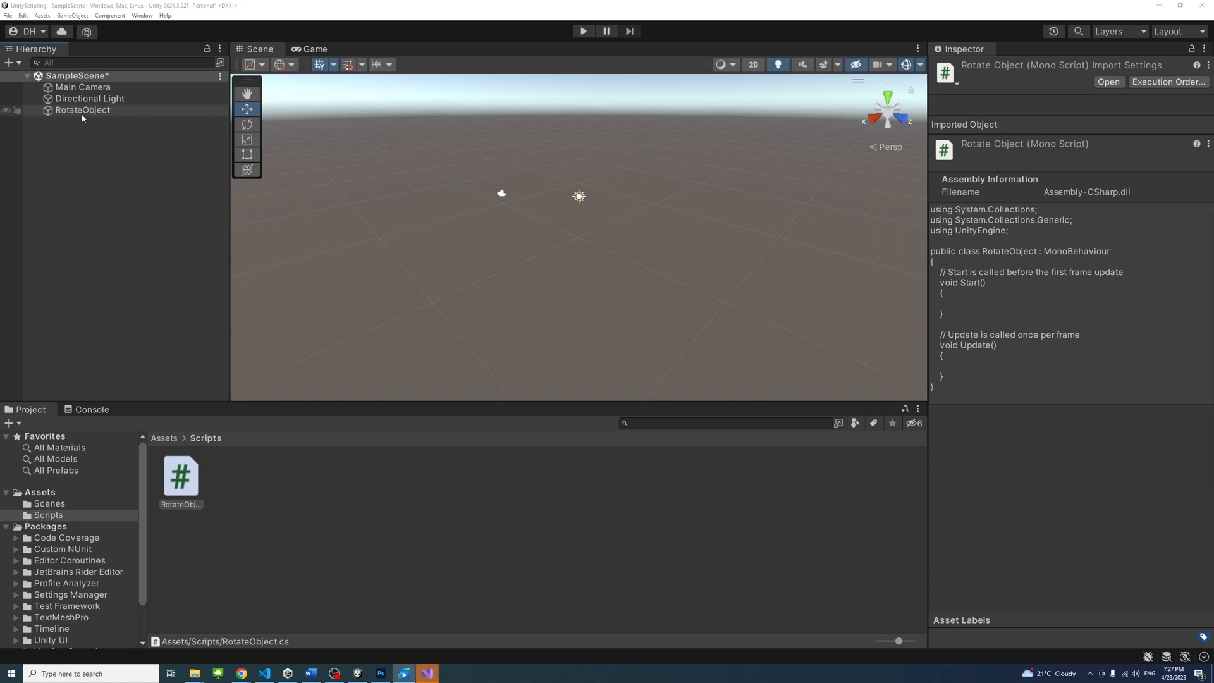
{"action": "left_click", "coordinate": [83, 109]}
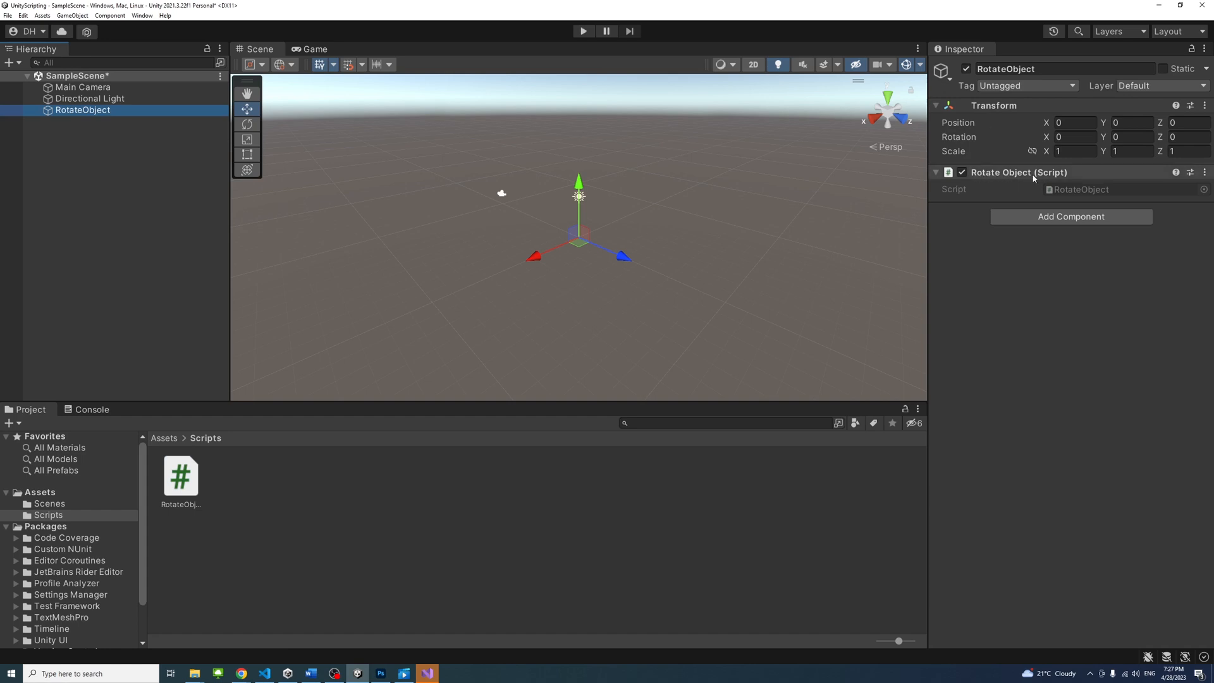
{"action": "mouse_move", "coordinate": [182, 509]}
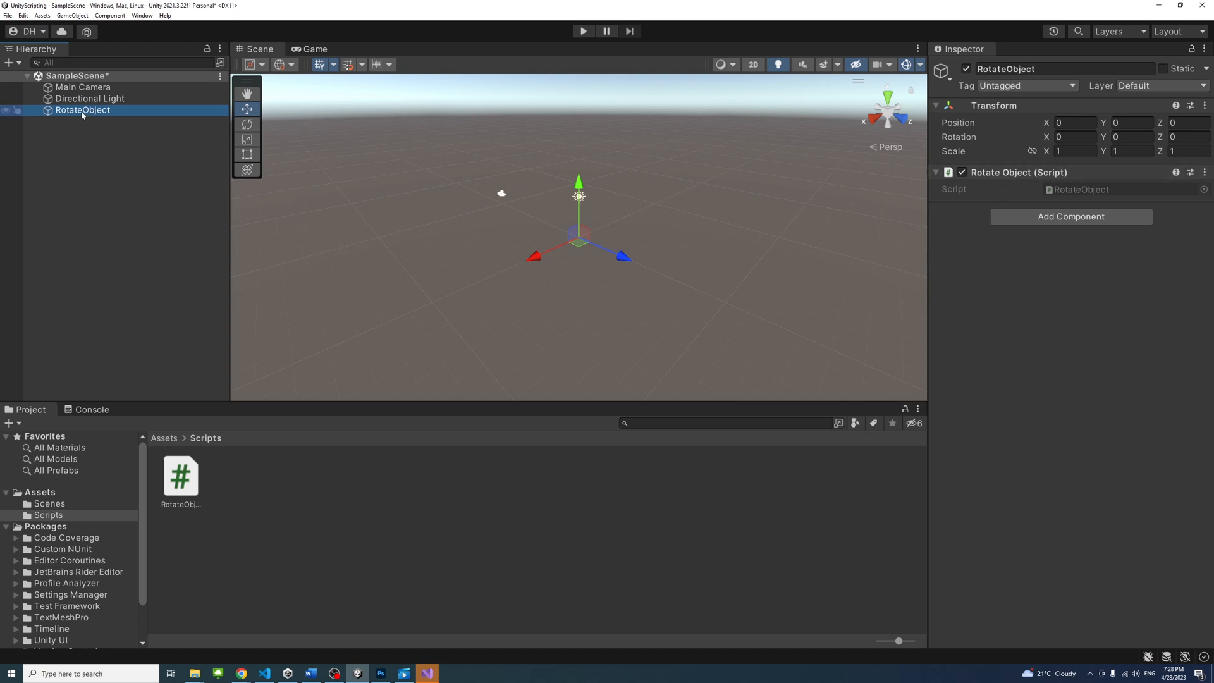
{"action": "mouse_move", "coordinate": [500, 307]}
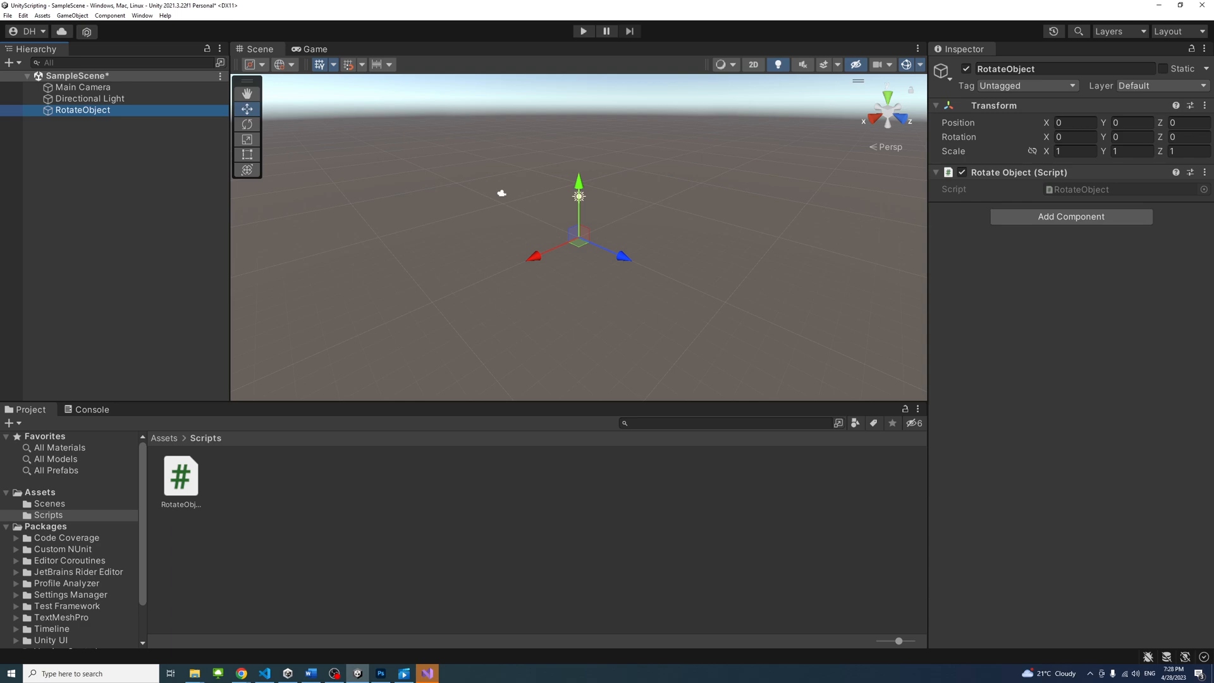
- Reopen the RotateObject script in Visual Studio for editing
{"action": "double_click", "coordinate": [180, 475]}
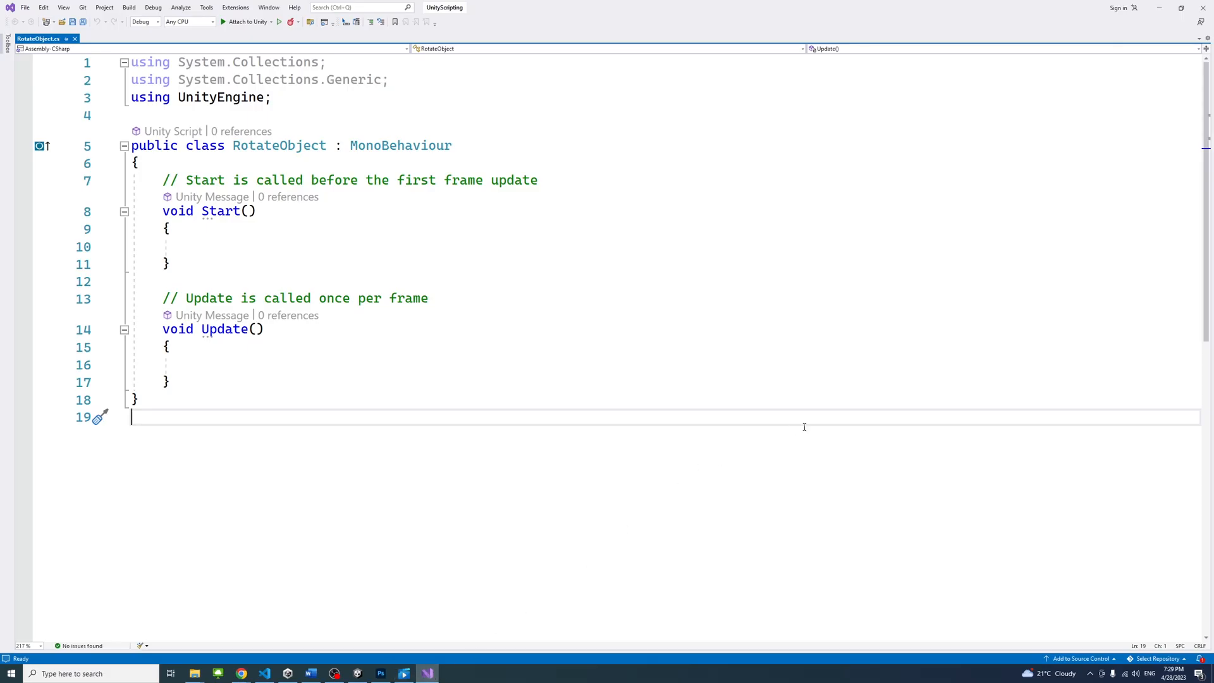
{"action": "mouse_move", "coordinate": [660, 515]}
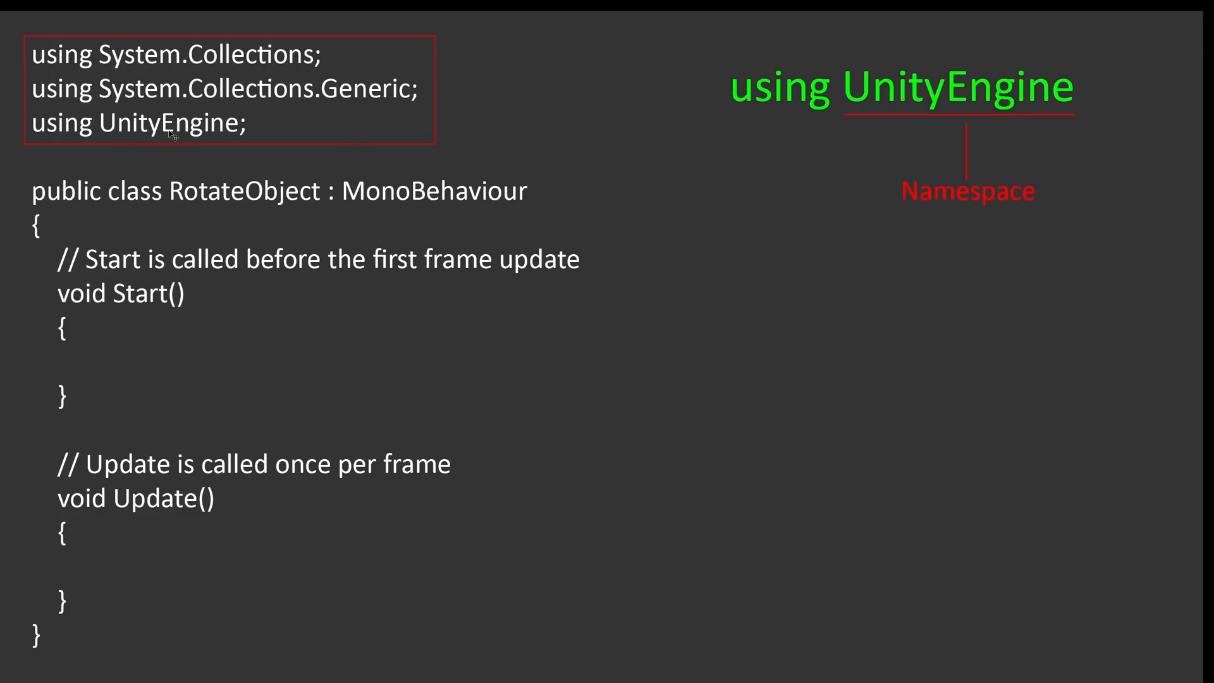
{"action": "mouse_move", "coordinate": [341, 129]}
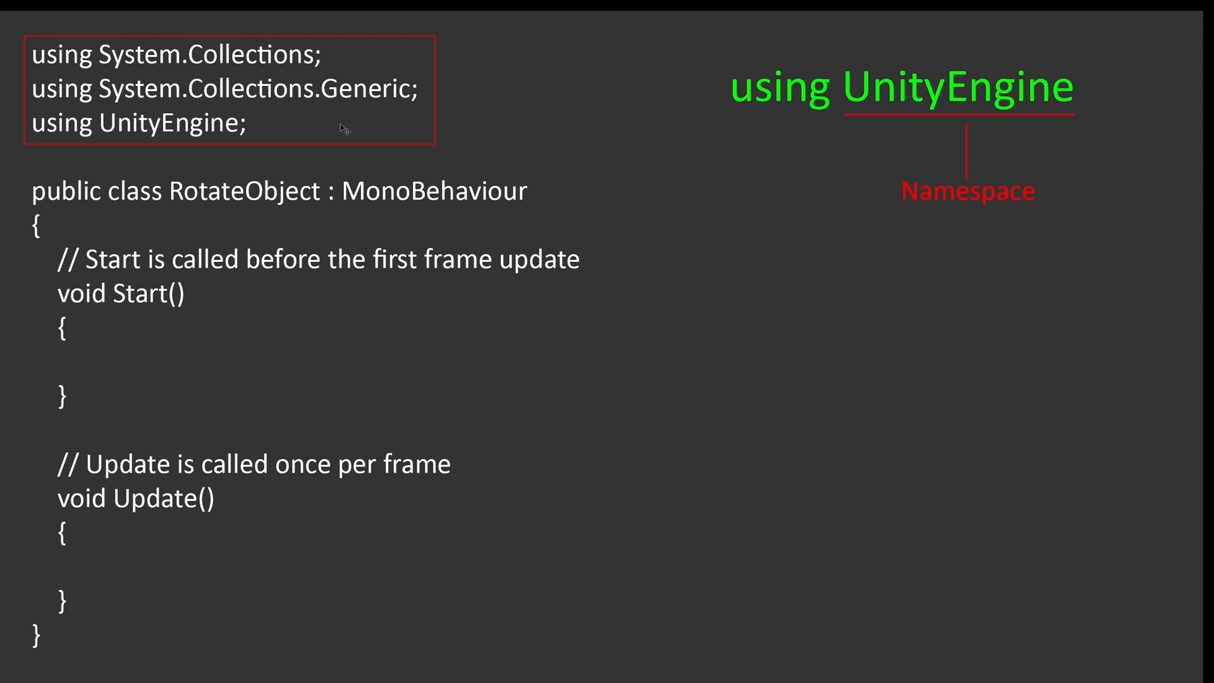
{"action": "mouse_move", "coordinate": [771, 98]}
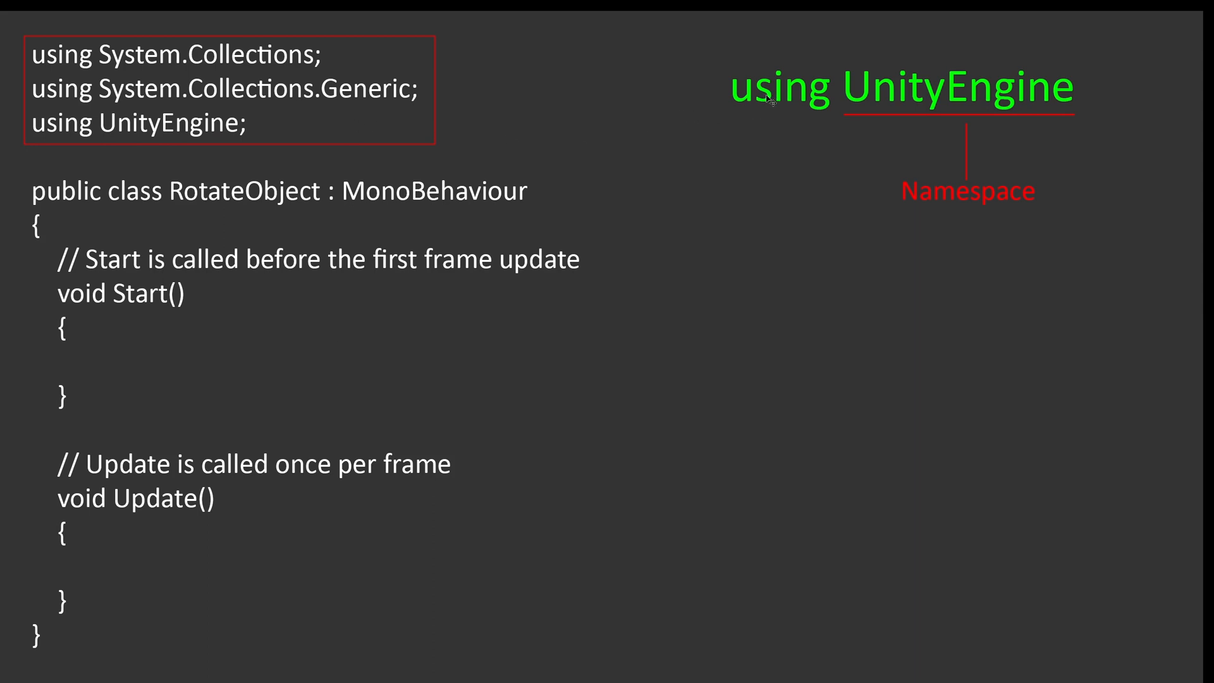
{"action": "mouse_move", "coordinate": [933, 109]}
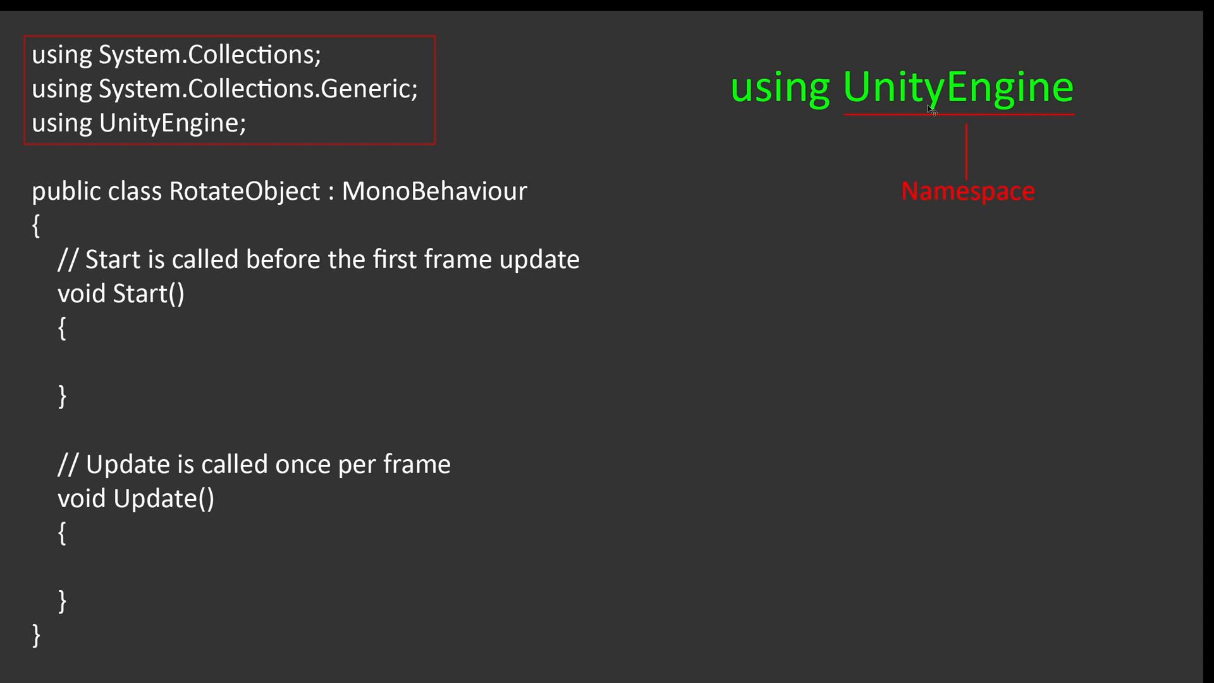
{"action": "mouse_move", "coordinate": [1017, 115]}
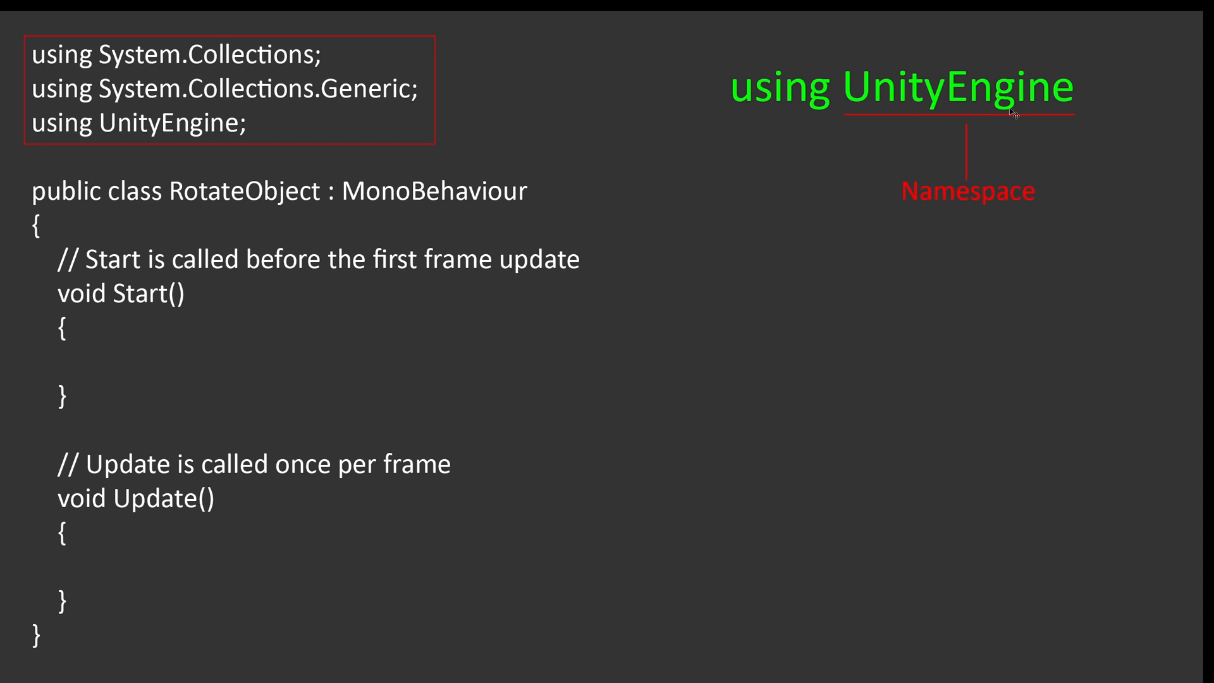
{"action": "mouse_move", "coordinate": [1014, 112]}
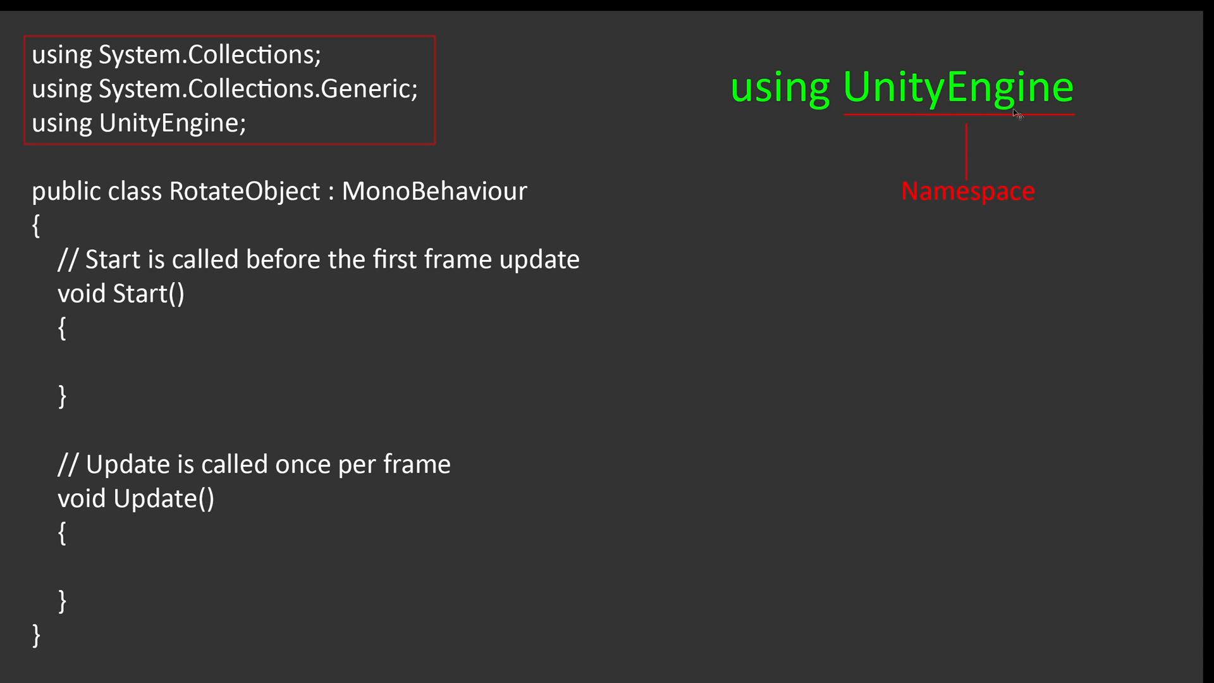
{"action": "mouse_move", "coordinate": [1023, 114]}
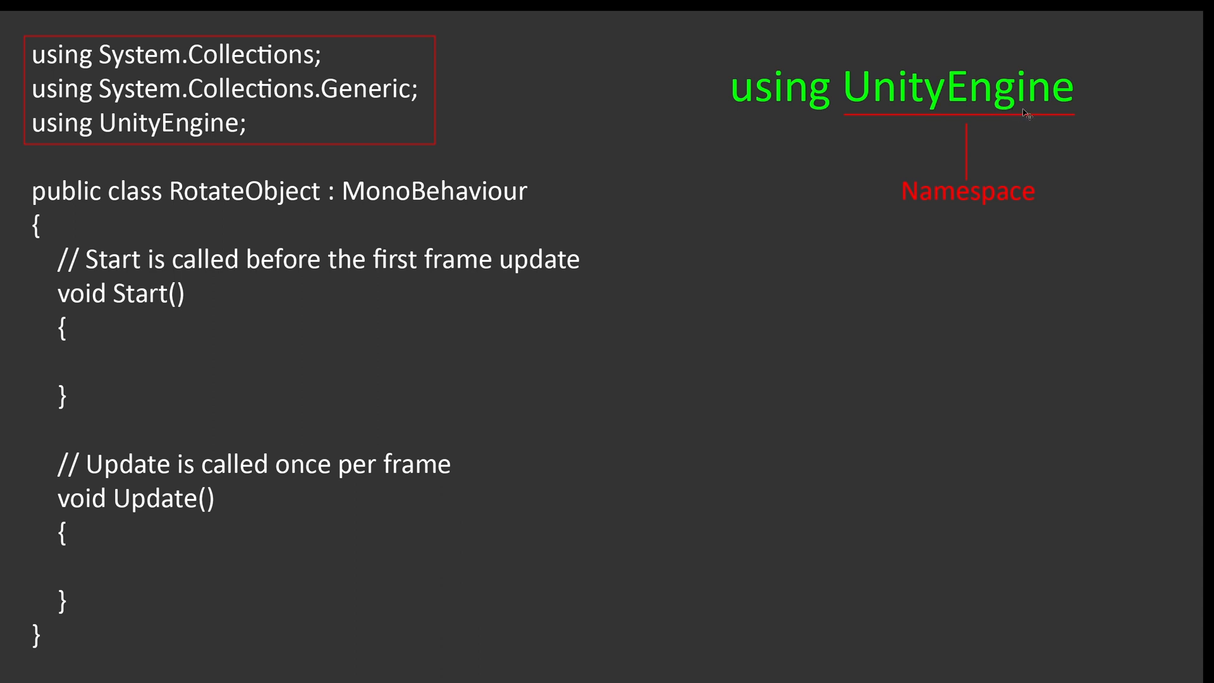
{"action": "mouse_move", "coordinate": [946, 88]}
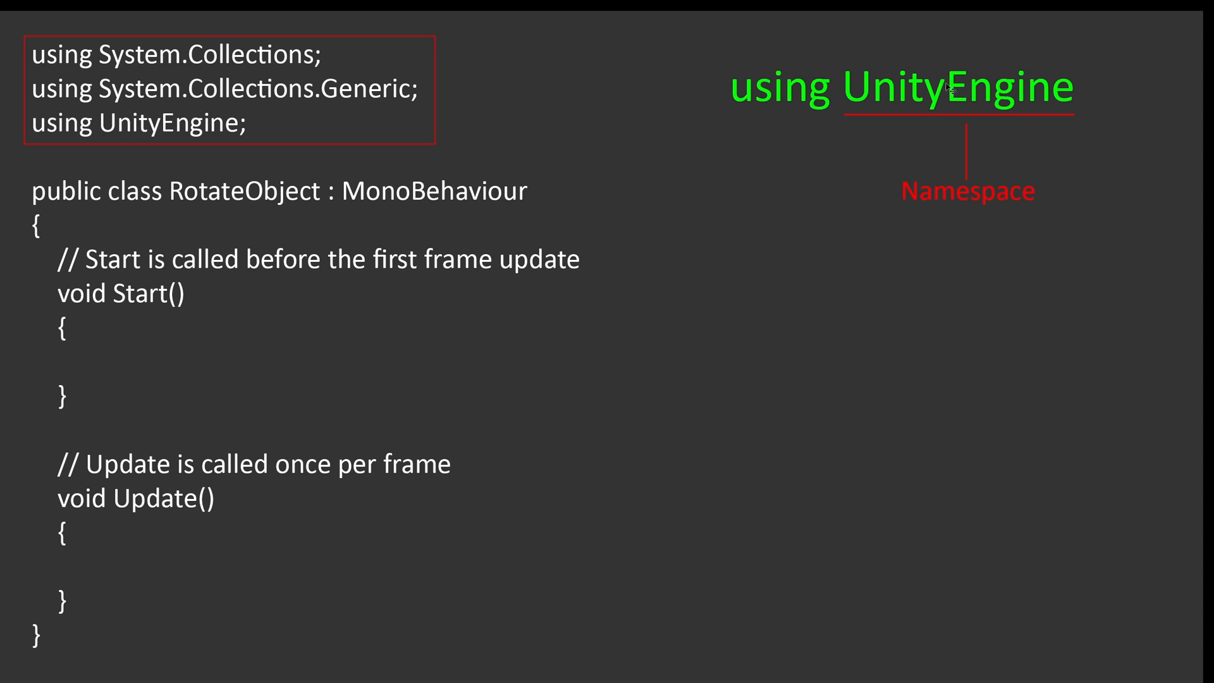
{"action": "mouse_move", "coordinate": [1087, 159]}
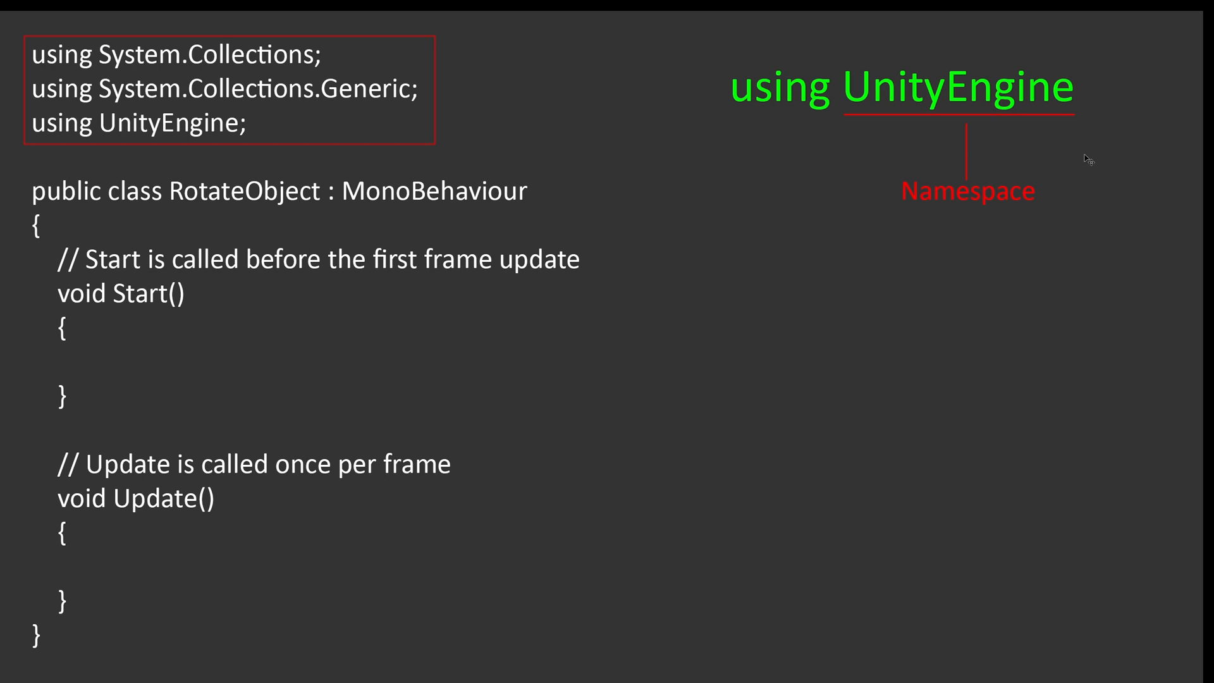
{"action": "mouse_move", "coordinate": [201, 43]}
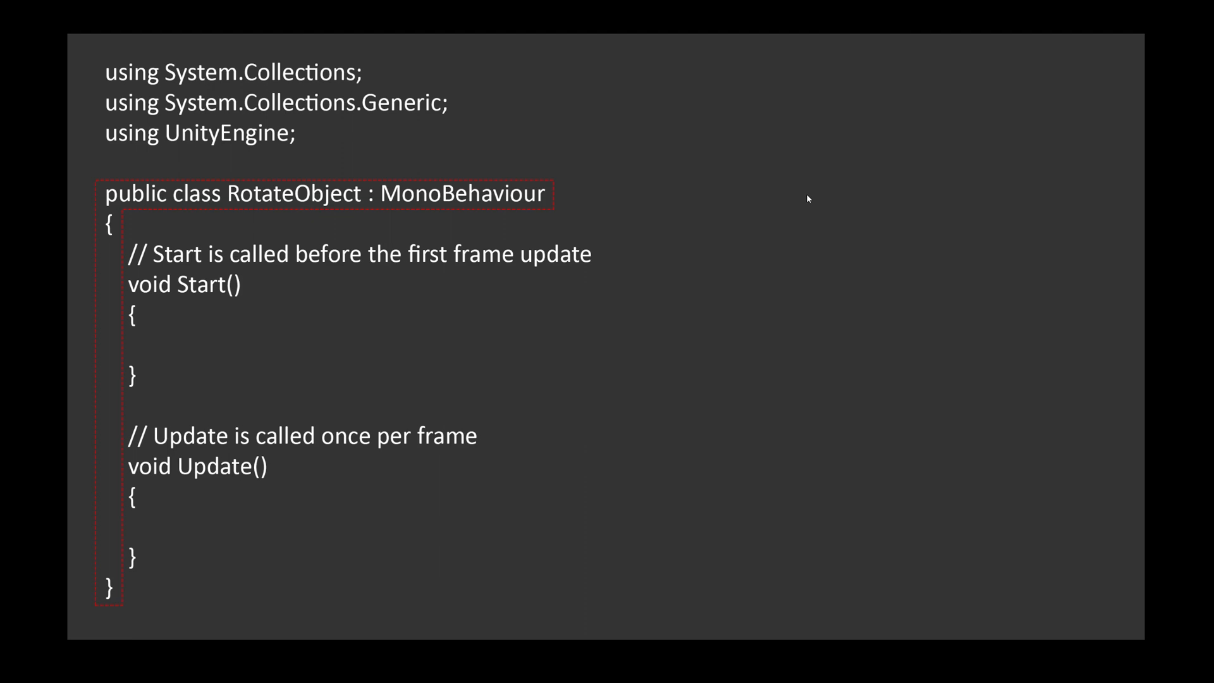
{"action": "mouse_move", "coordinate": [817, 204]}
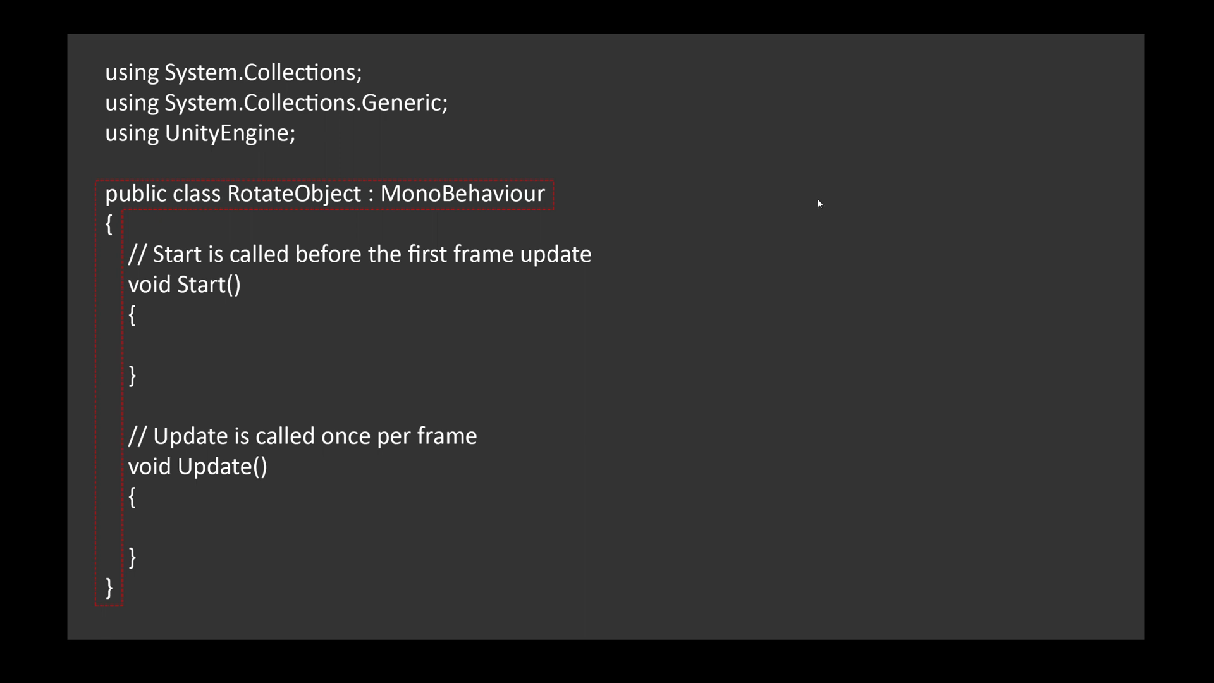
- Switch windows with Alt+Tab after showing the class declaration annotations
{"action": "key", "text": "alt+tab"}
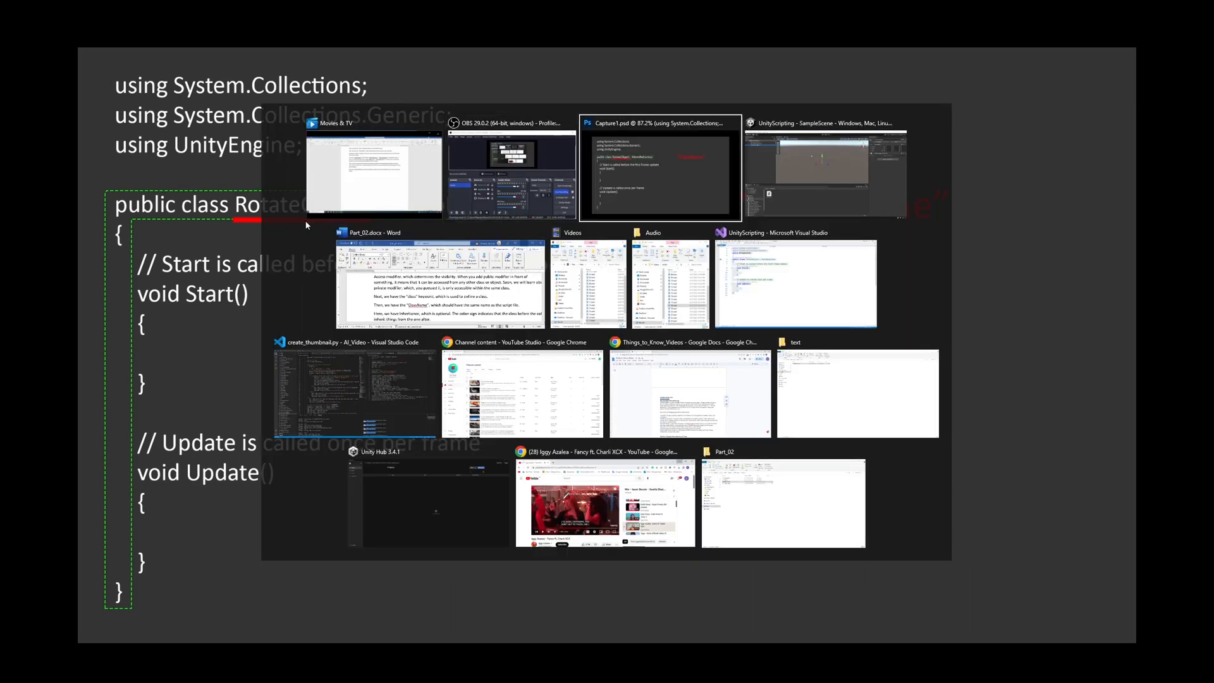
{"action": "left_click", "coordinate": [824, 171]}
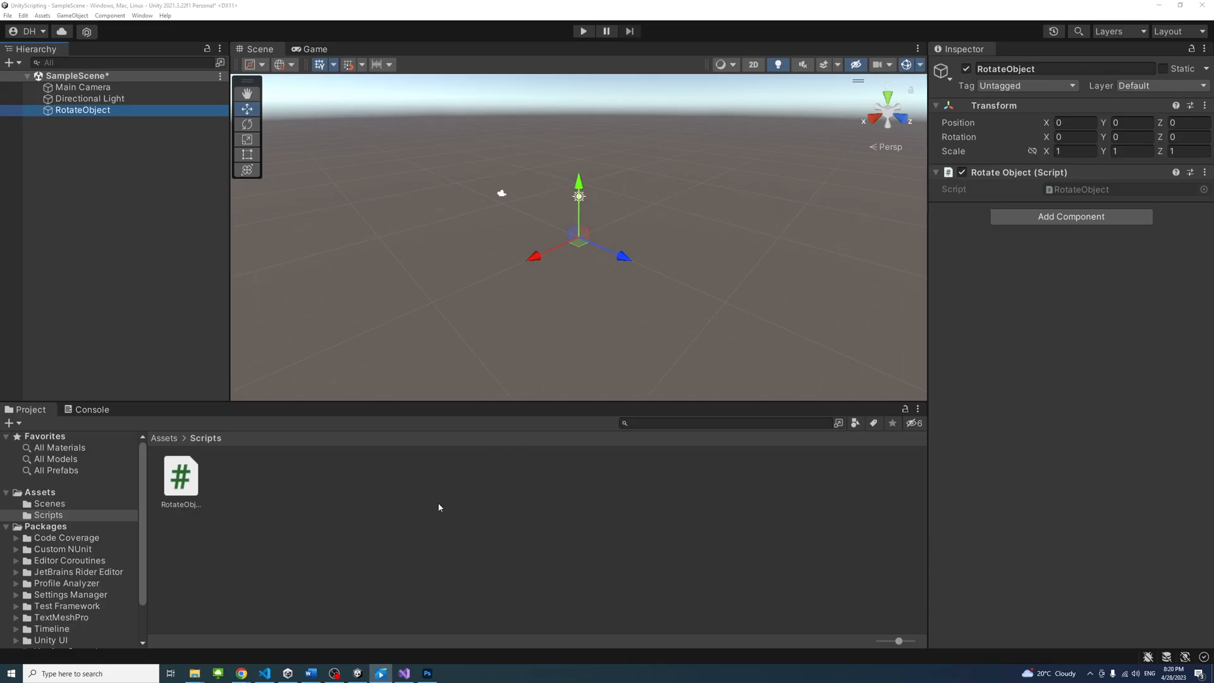
- Select RotateObject.cs and open it in Visual Studio for editing
{"action": "left_click", "coordinate": [179, 475]}
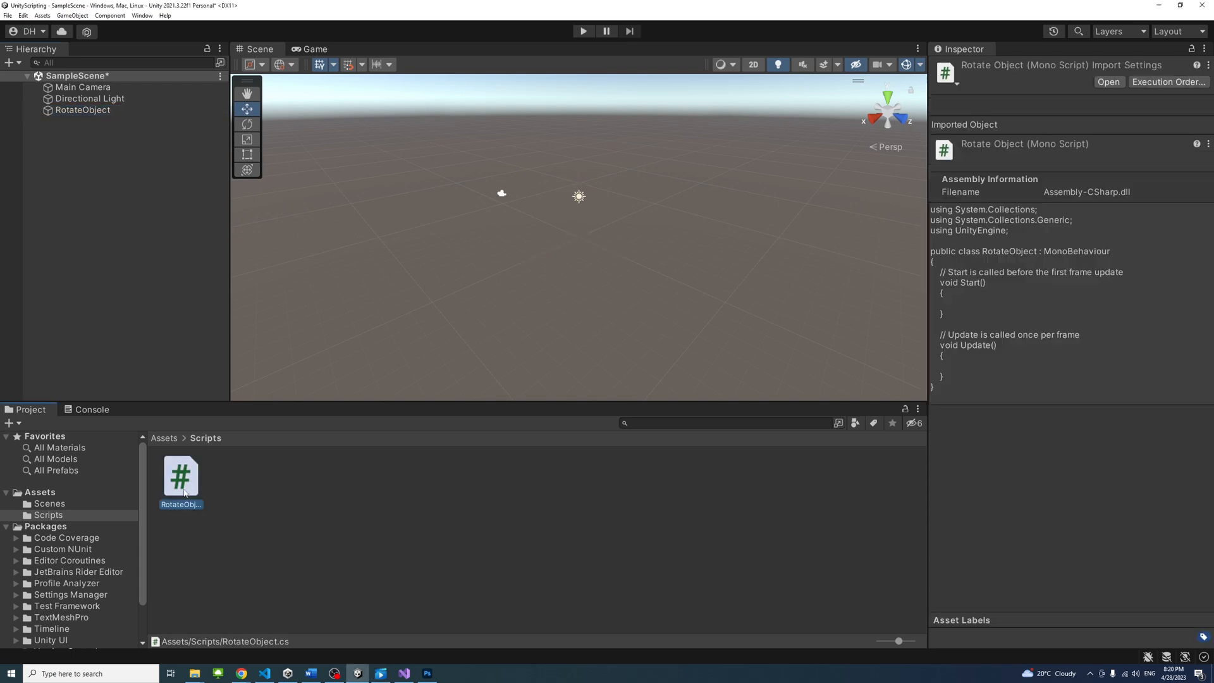
{"action": "mouse_move", "coordinate": [388, 647]}
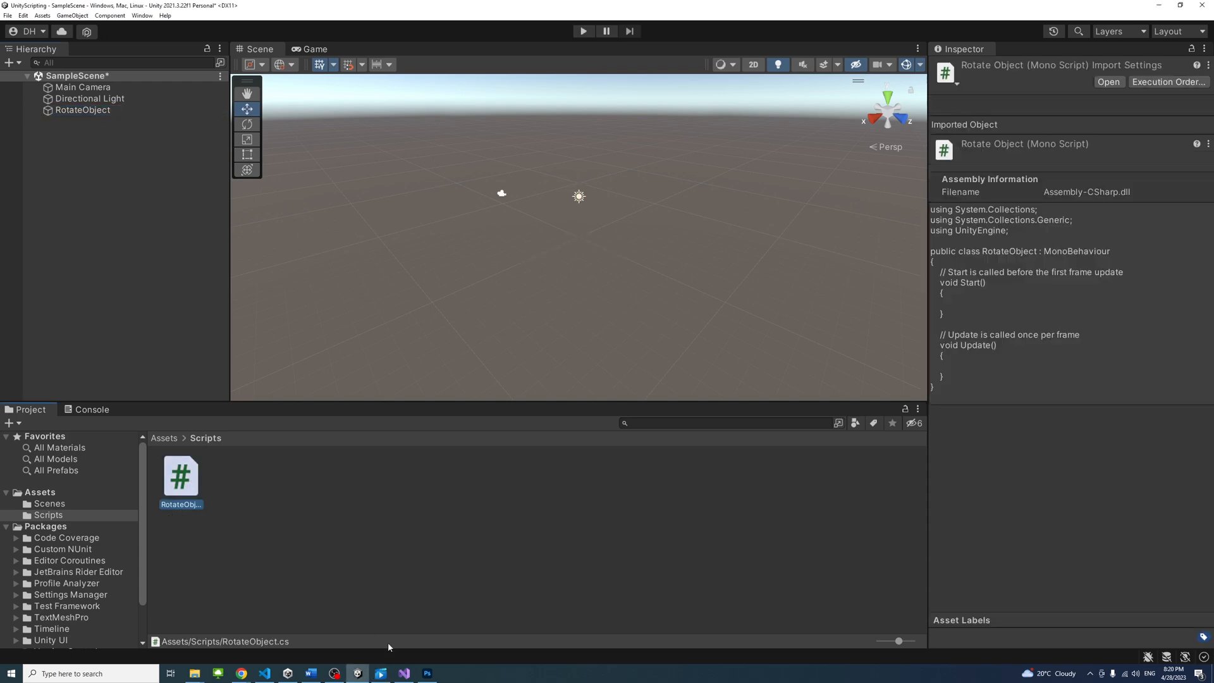
{"action": "double_click", "coordinate": [180, 476]}
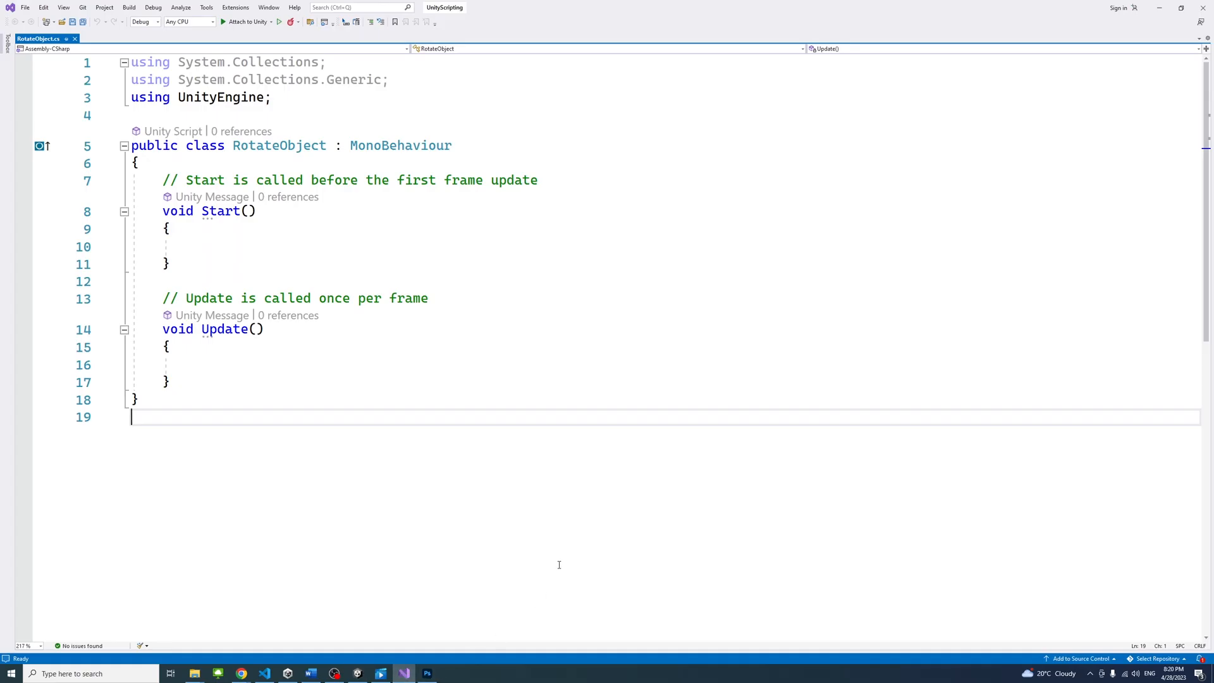
{"action": "mouse_move", "coordinate": [570, 486]}
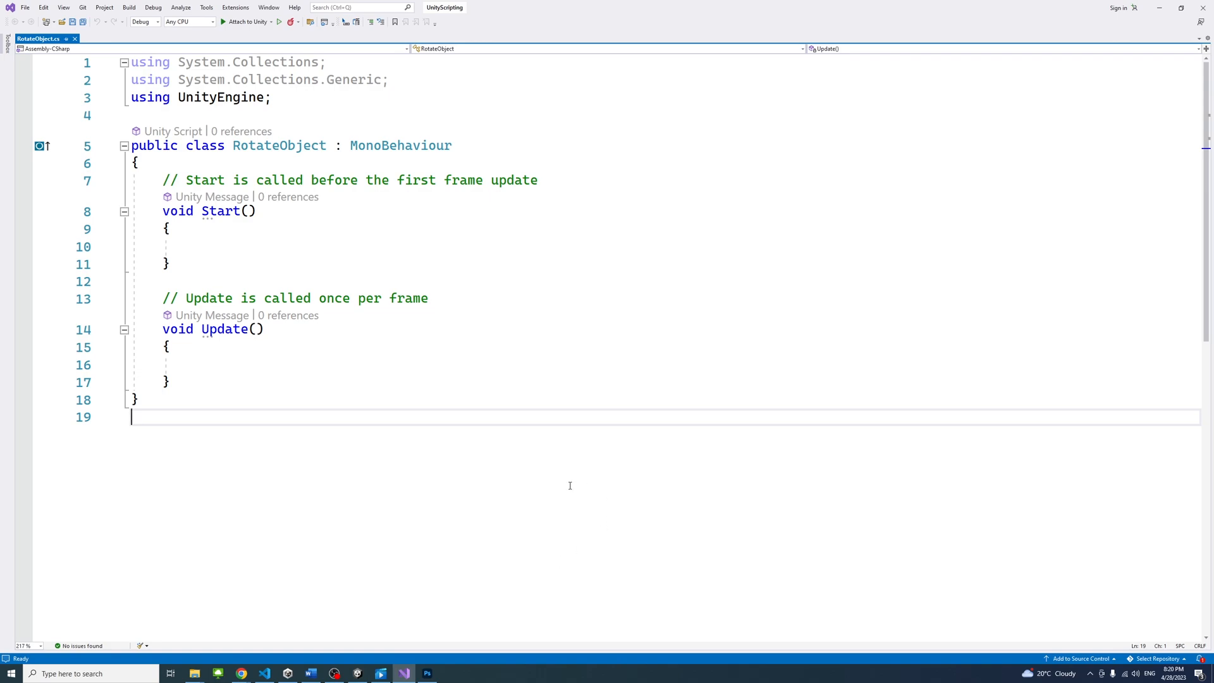